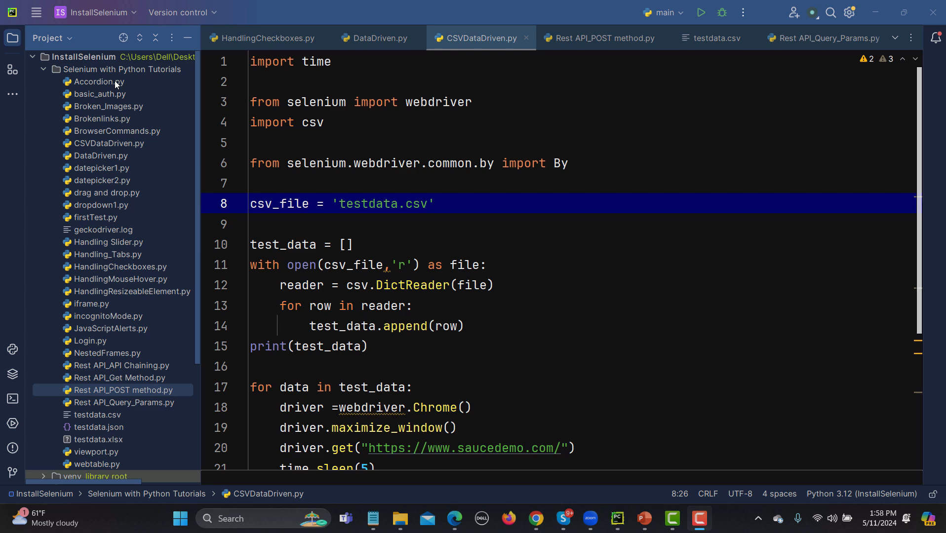
Create a new Python file named DataDriveJSON in the tutorials folder.
right_click(114, 81)
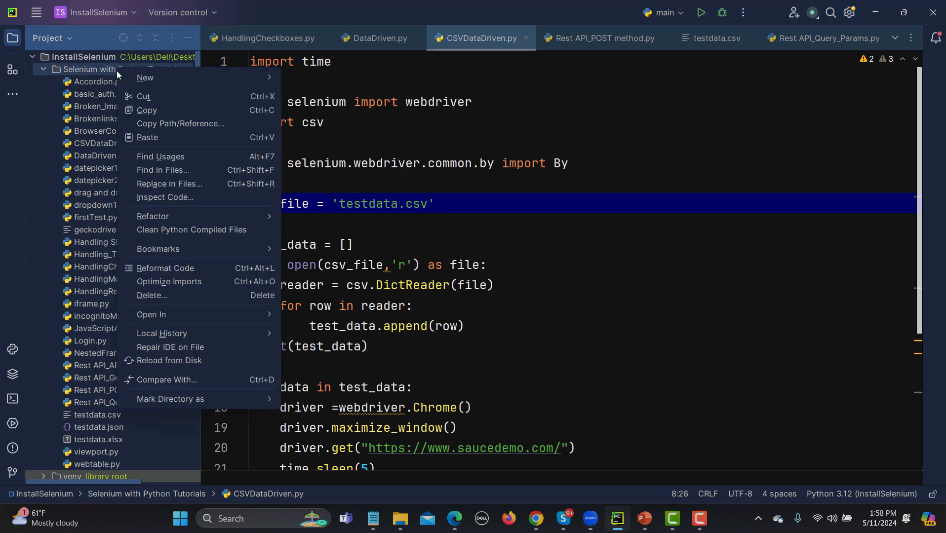
click(144, 77)
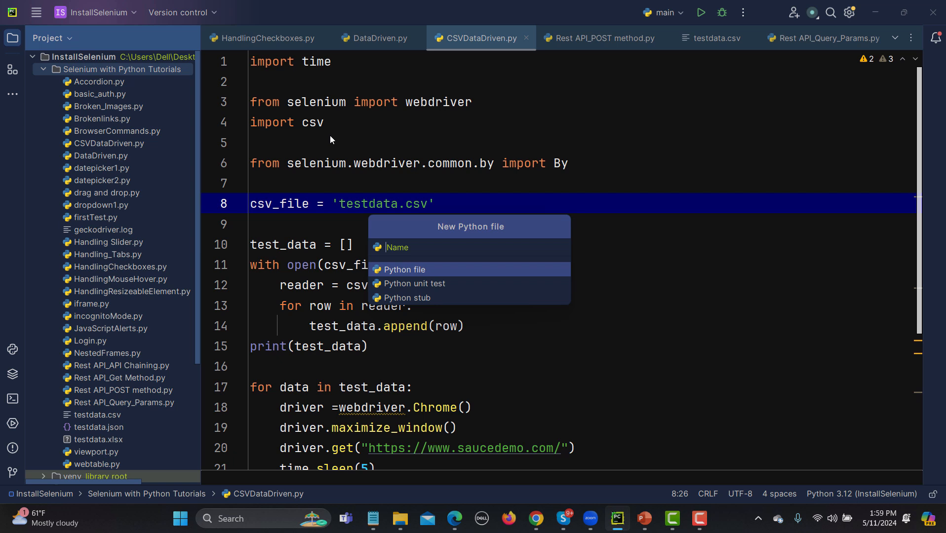
text(DataDrive)
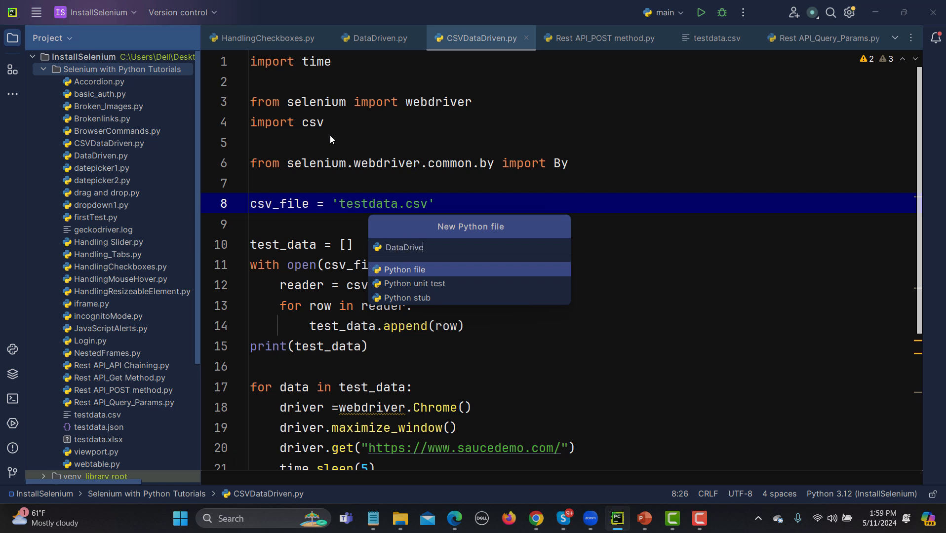
text(JSON)
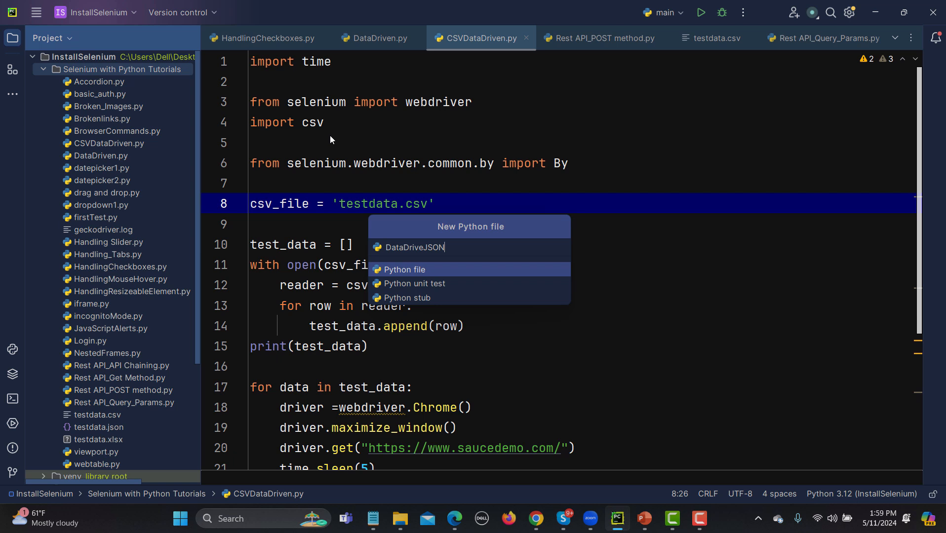
click(403, 269)
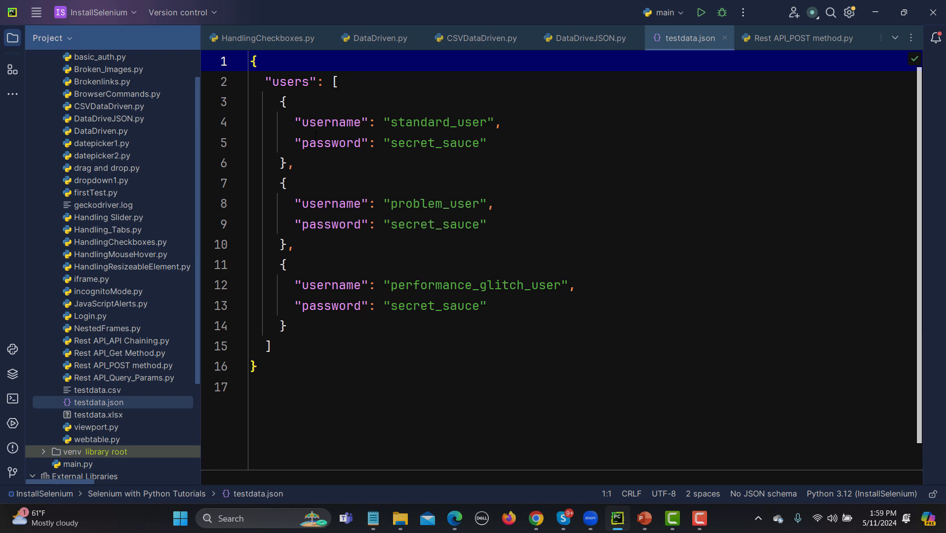
Select all of testdata.json's content, then minimize PyCharm to reach the desktop.
key(ctrl+a)
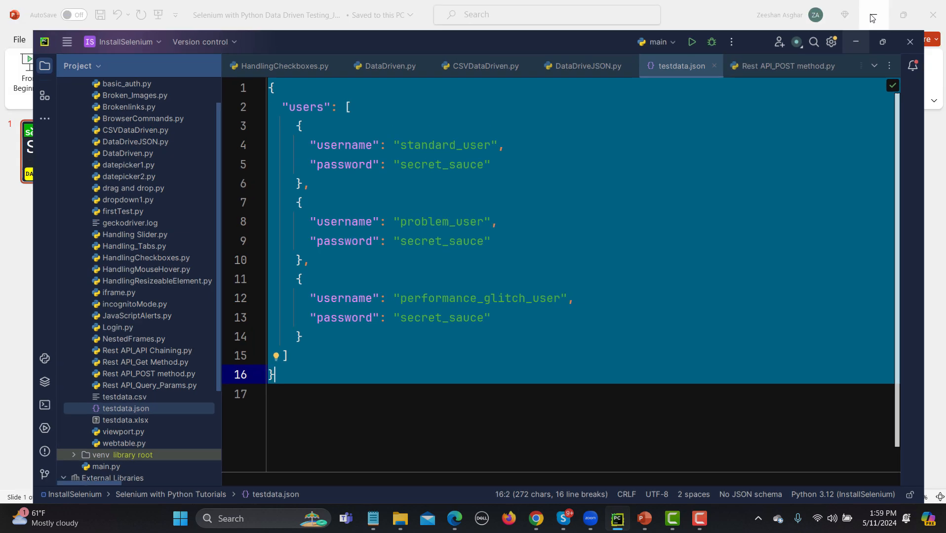
click(534, 519)
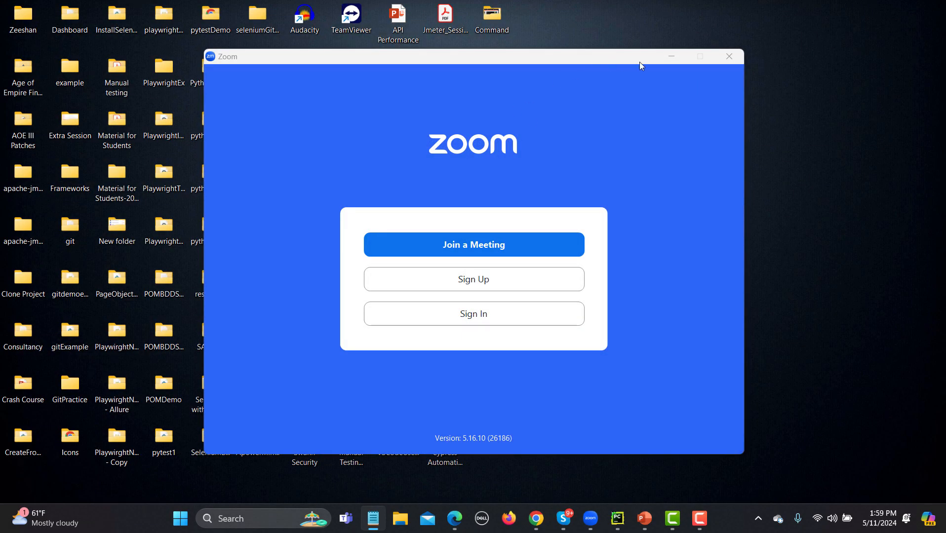
Browse to the Selenium with Python Tutorials folder and preview testdata.json in VS Code.
click(728, 56)
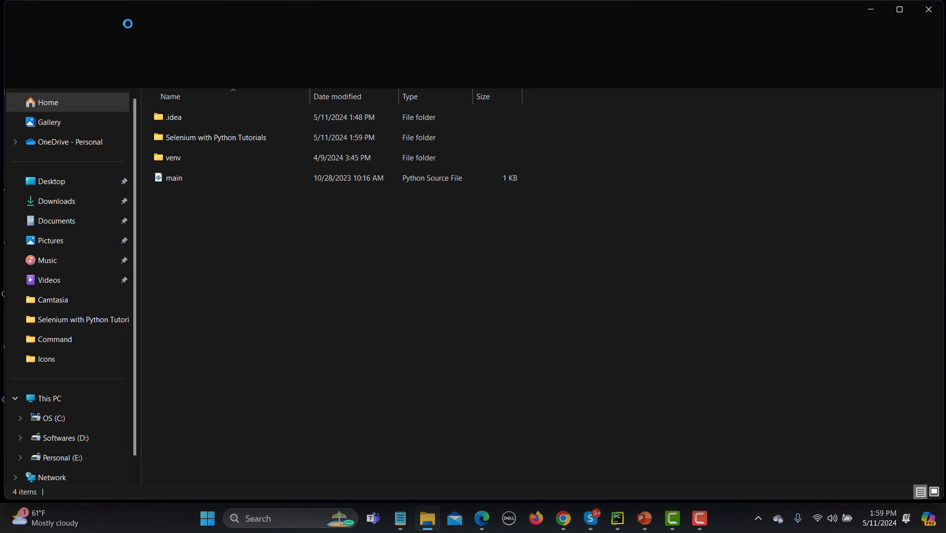
double_click(215, 137)
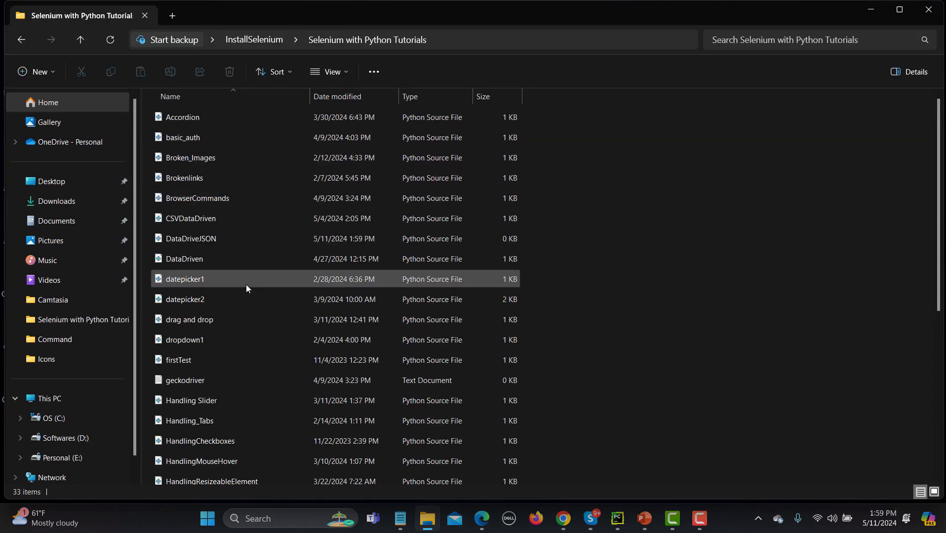
scroll(down, 3)
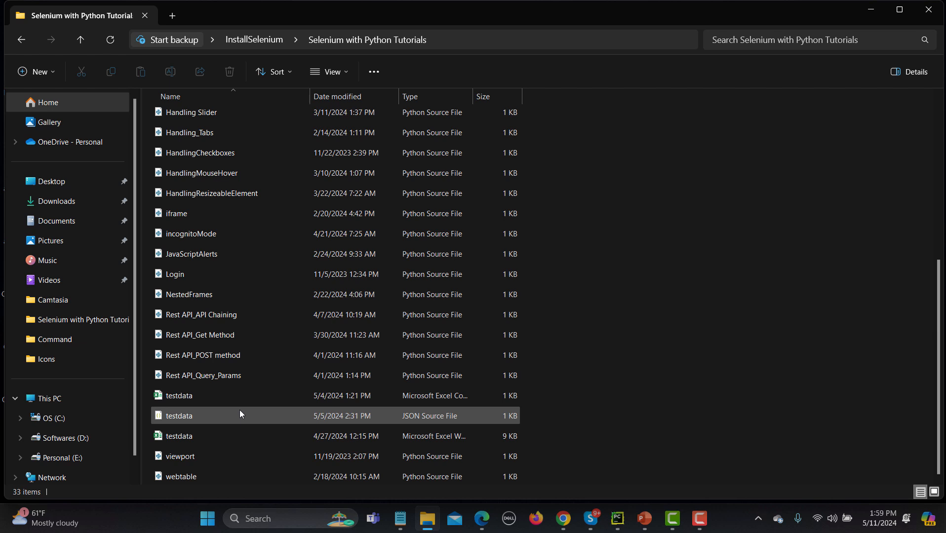
mouse_move(178, 416)
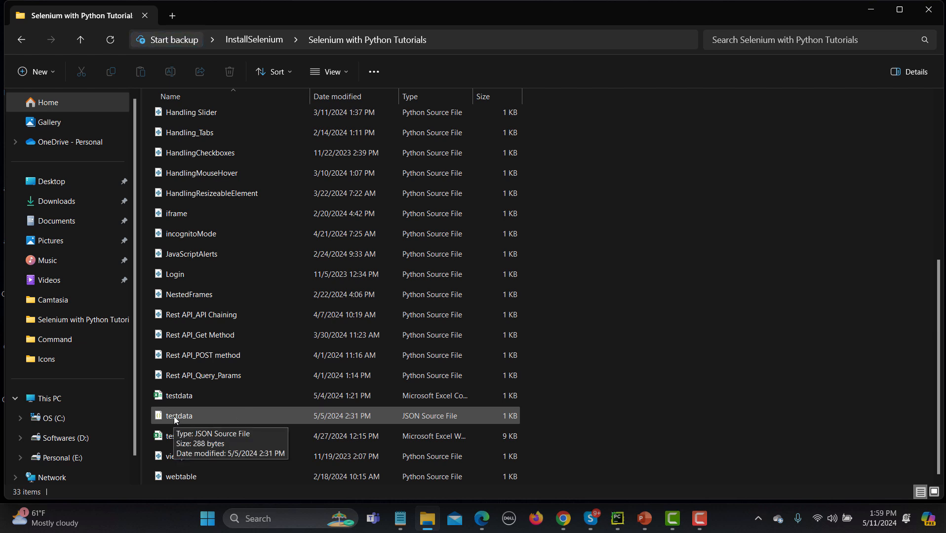
click(179, 416)
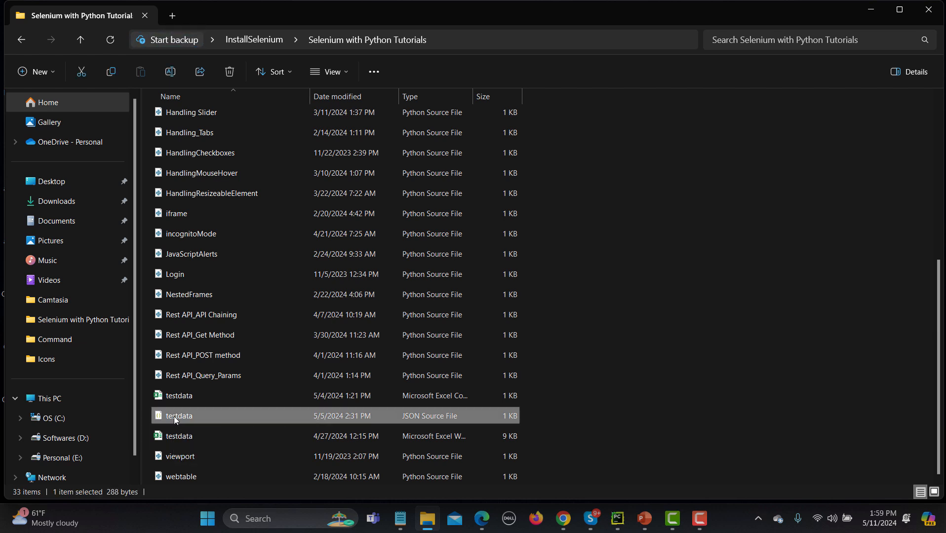
double_click(179, 415)
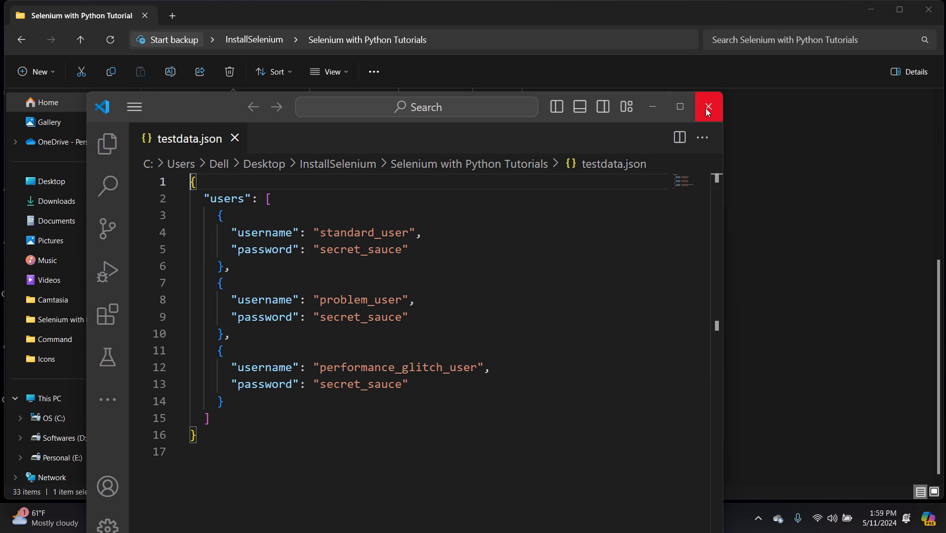
mouse_move(708, 107)
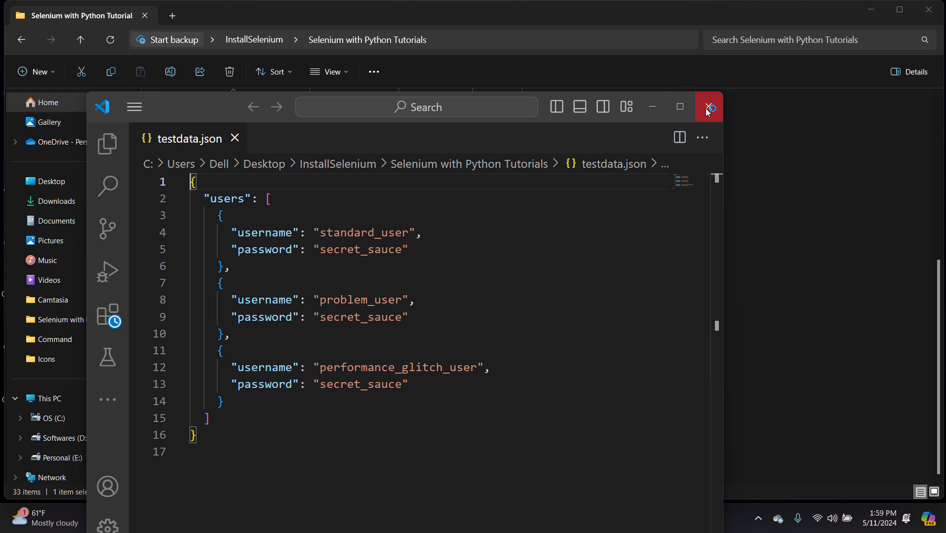
Close the VS Code preview and bring up the context menu for testdata.json.
click(708, 107)
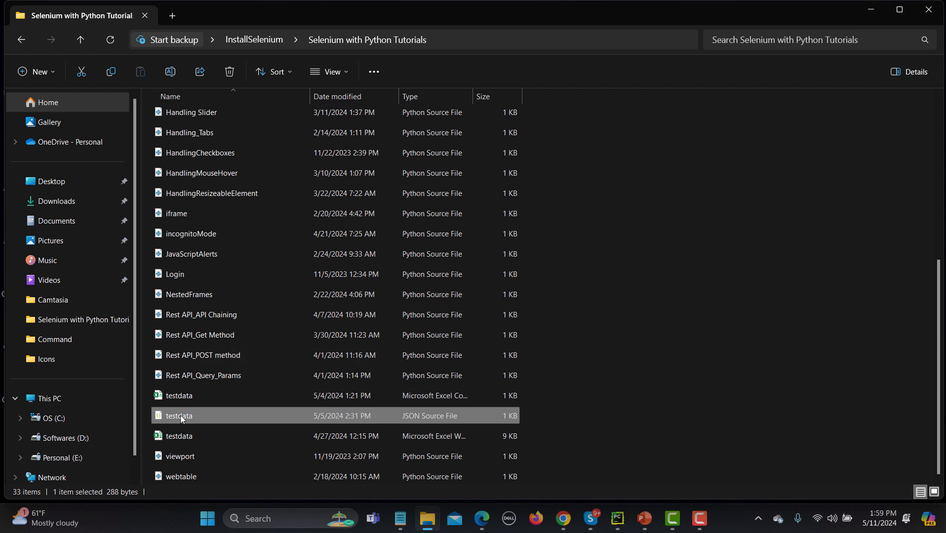
right_click(179, 416)
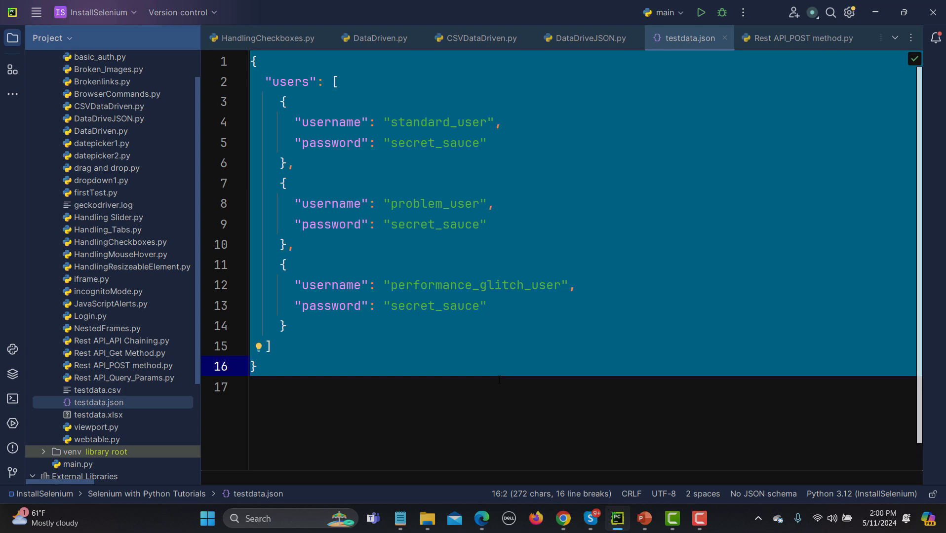
Copy the CSVDataDriven.py login code into DataDriveJSON.py.
click(725, 38)
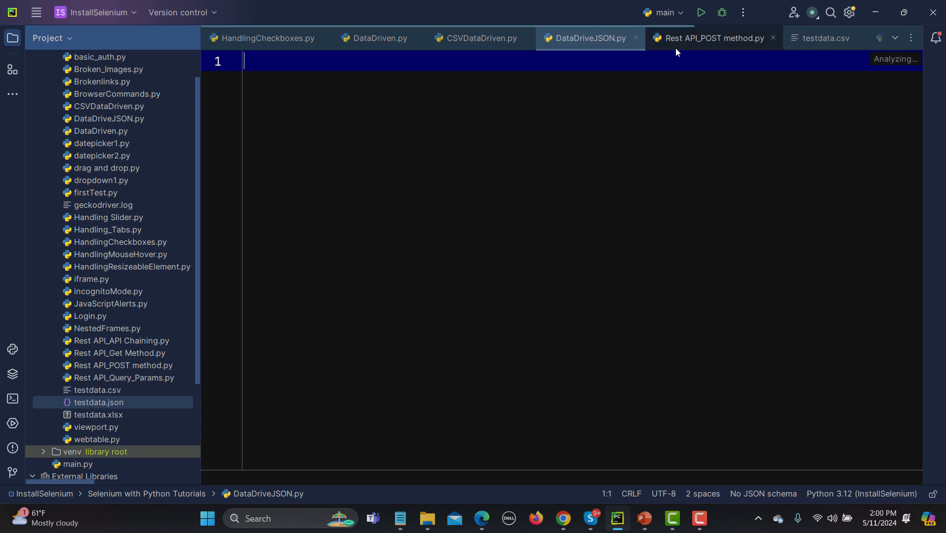
click(477, 38)
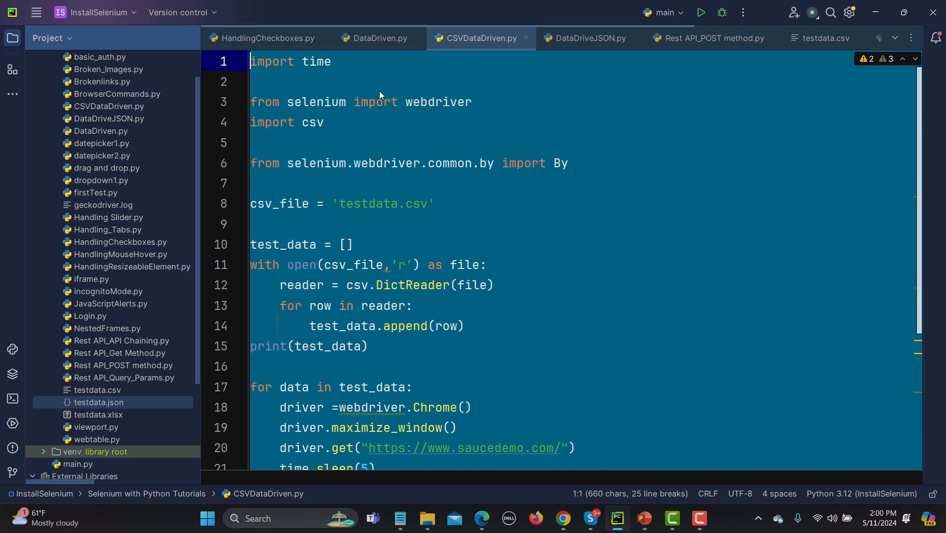
click(588, 37)
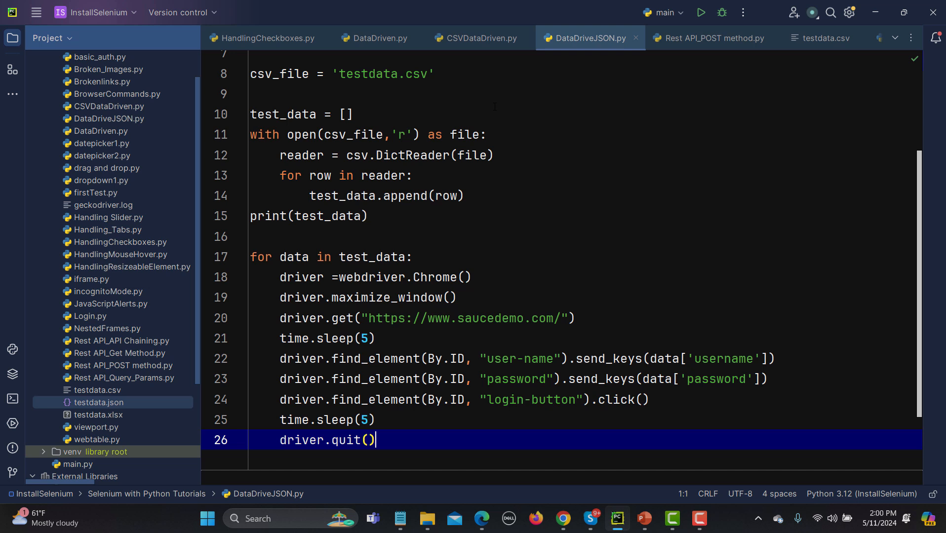
scroll(up, 3)
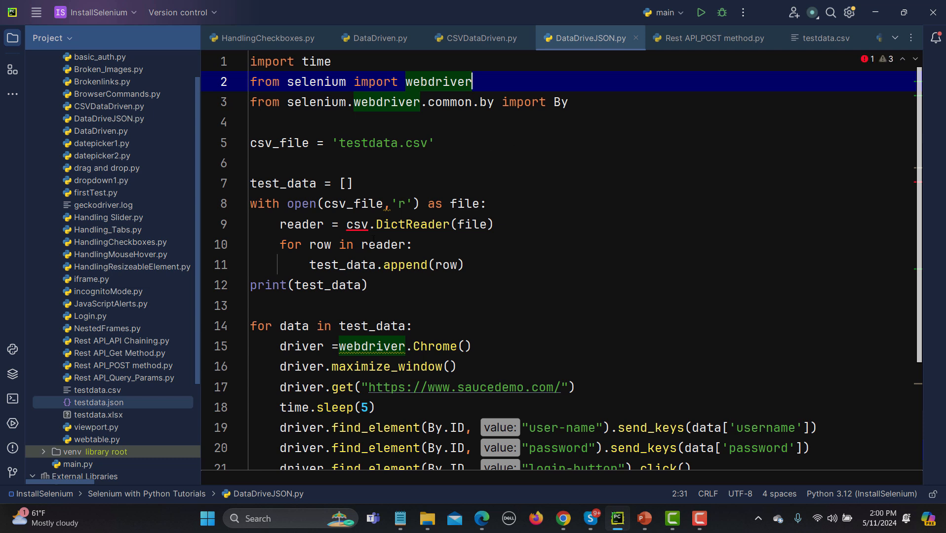
Remove the csv import line and the CSV file-reading block, keeping the login loop.
click(386, 265)
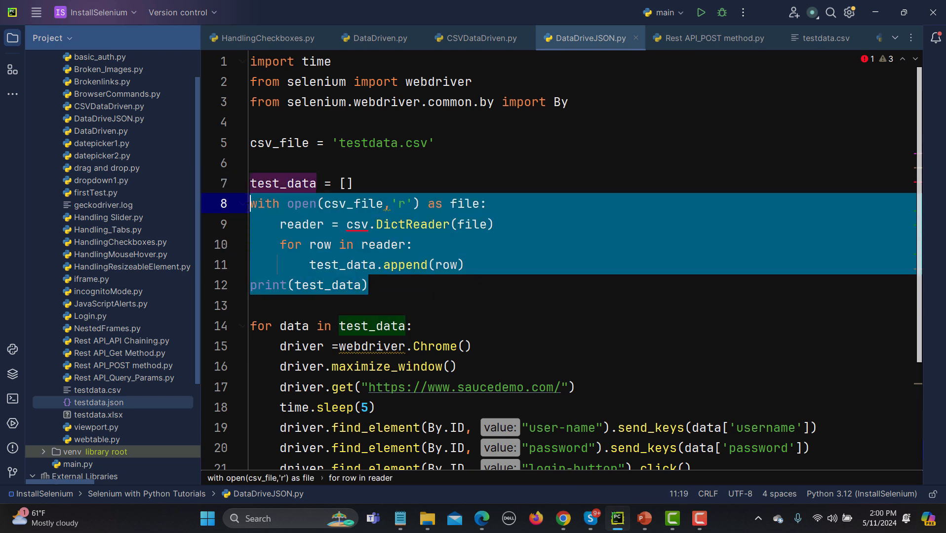
key(Delete)
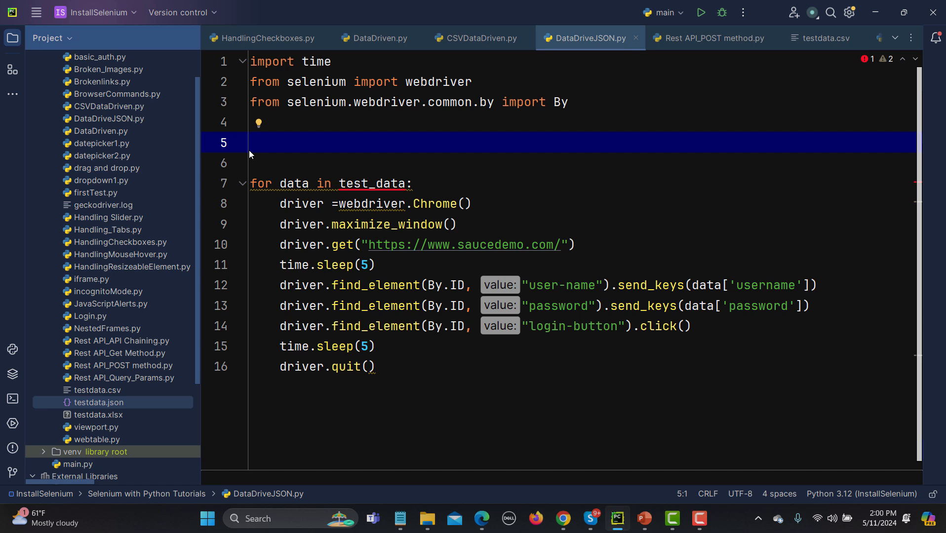
mouse_move(282, 123)
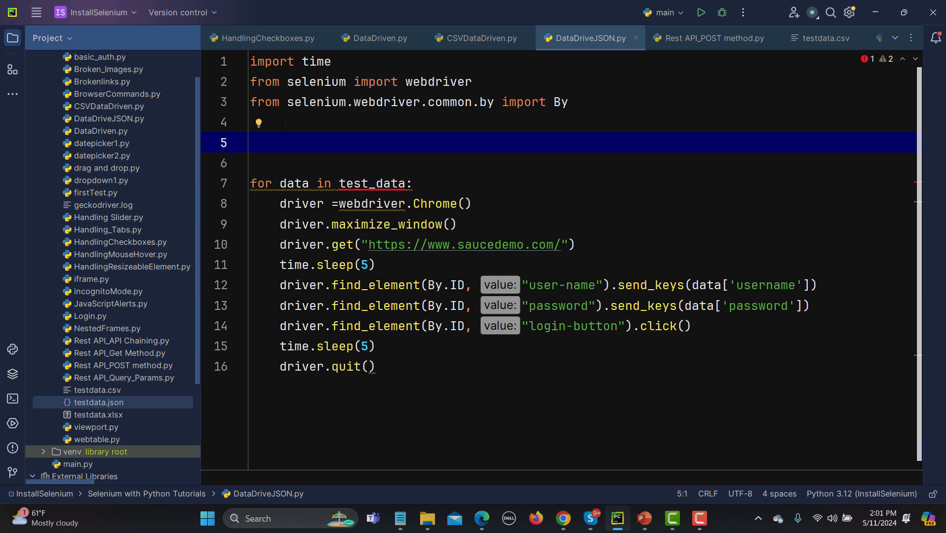
Import json and write with open('testdata.json','r') as file: above the loop.
text(import)
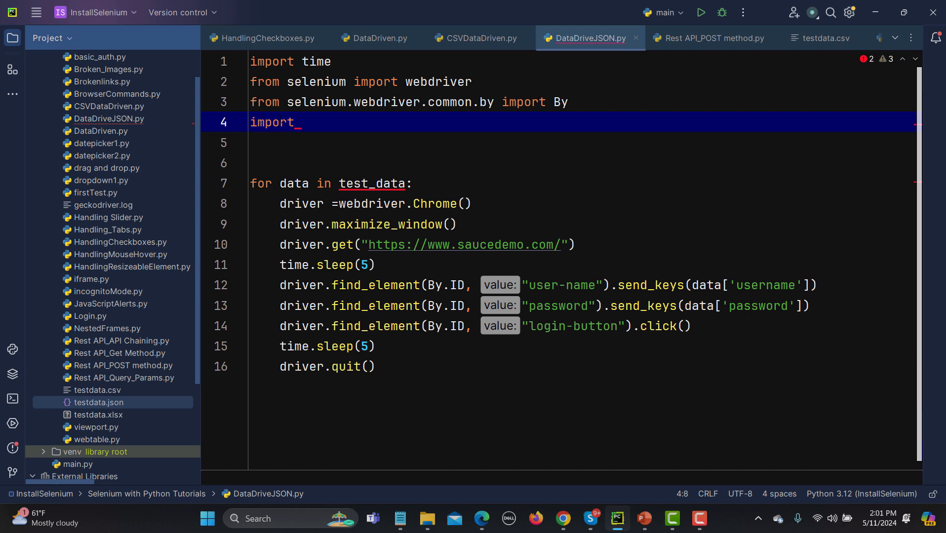
text(json)
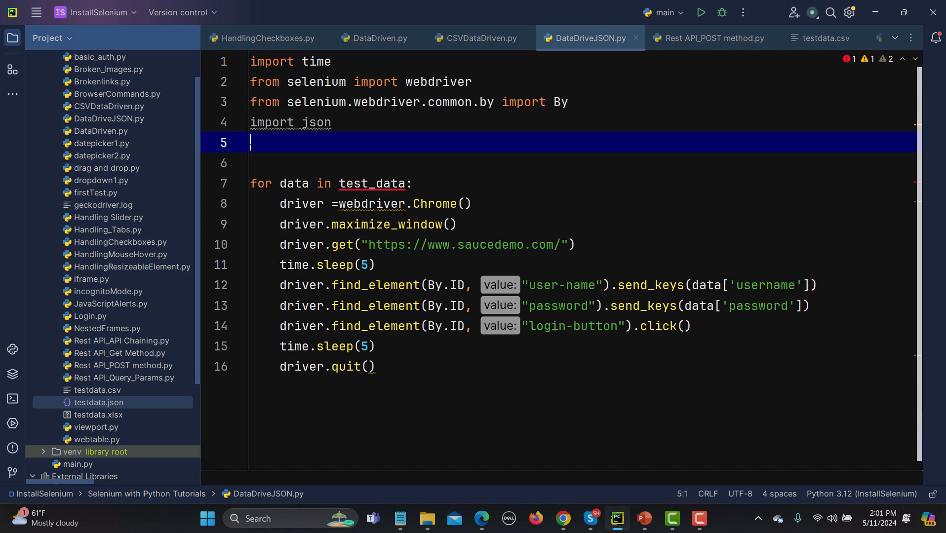
text(w)
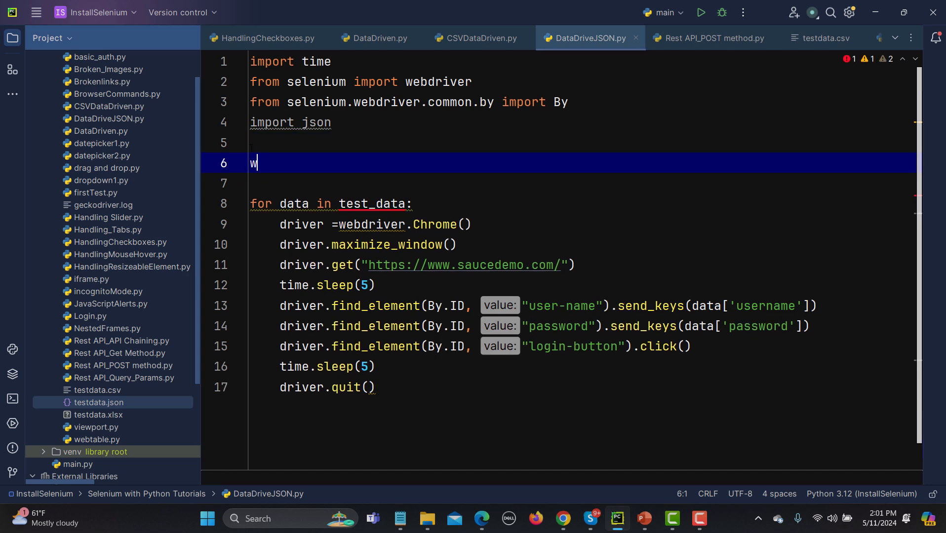
text(ith)
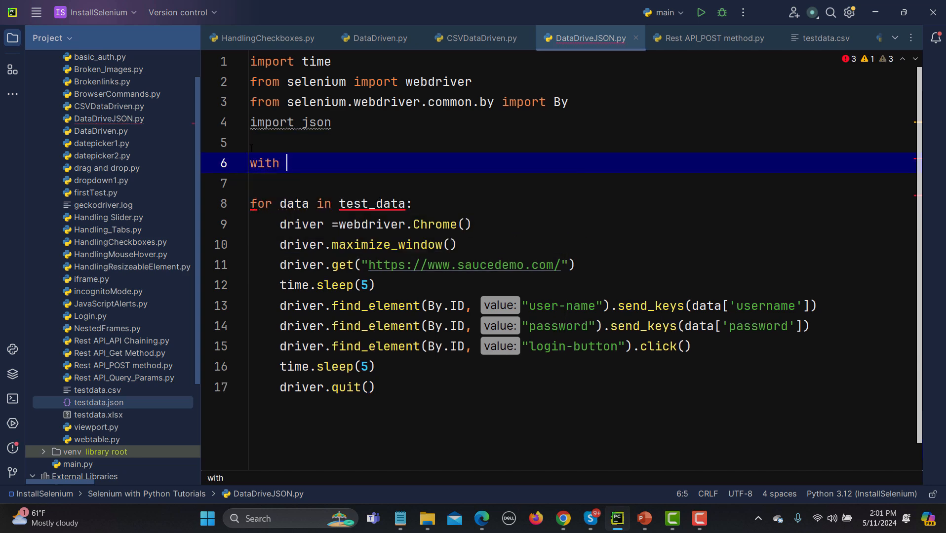
text(open()
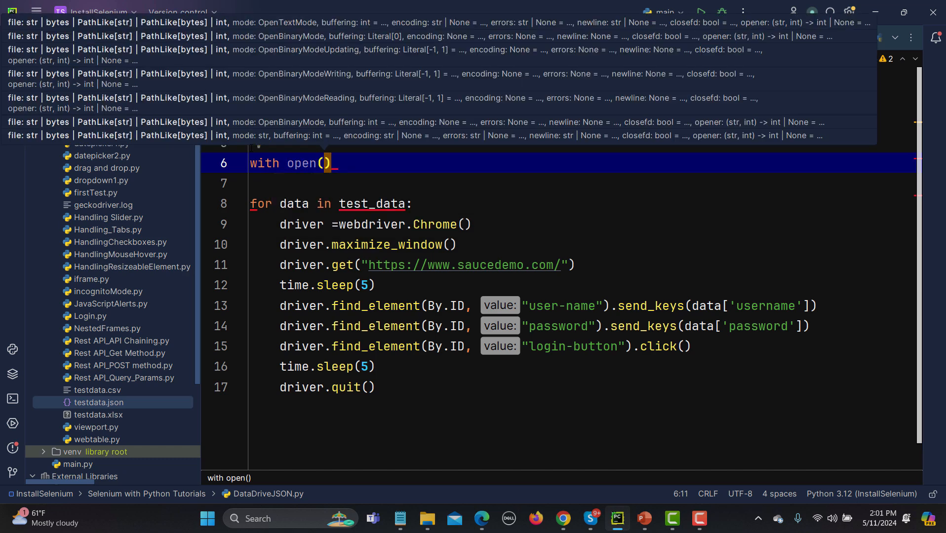
text(')
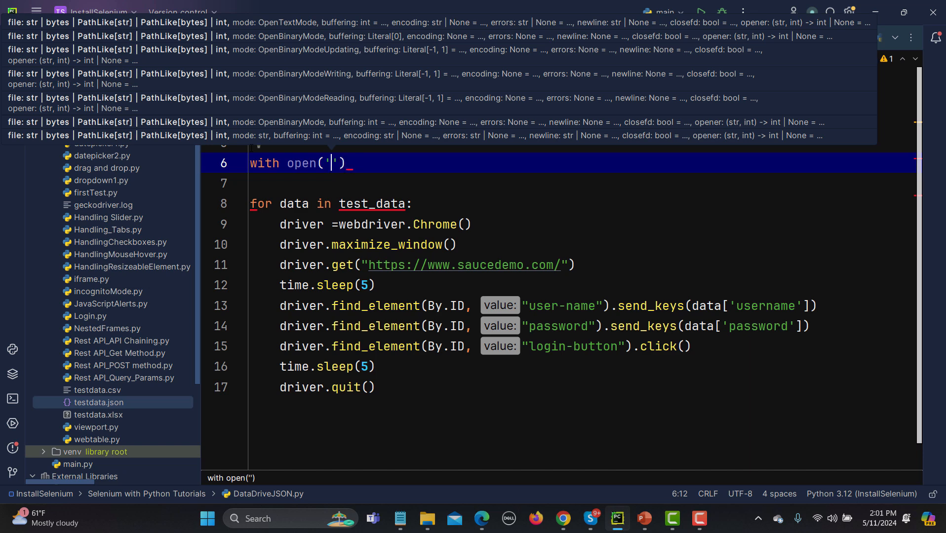
text(test)
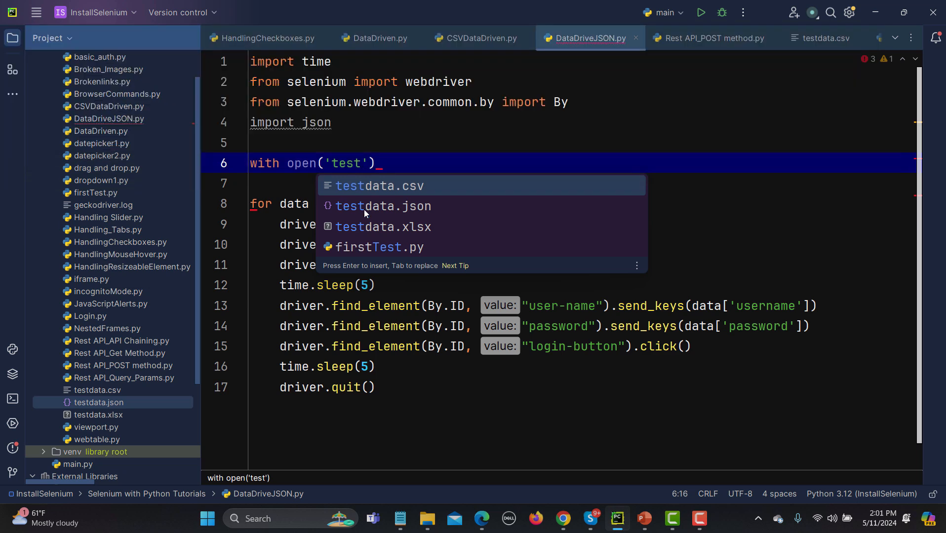
click(382, 206)
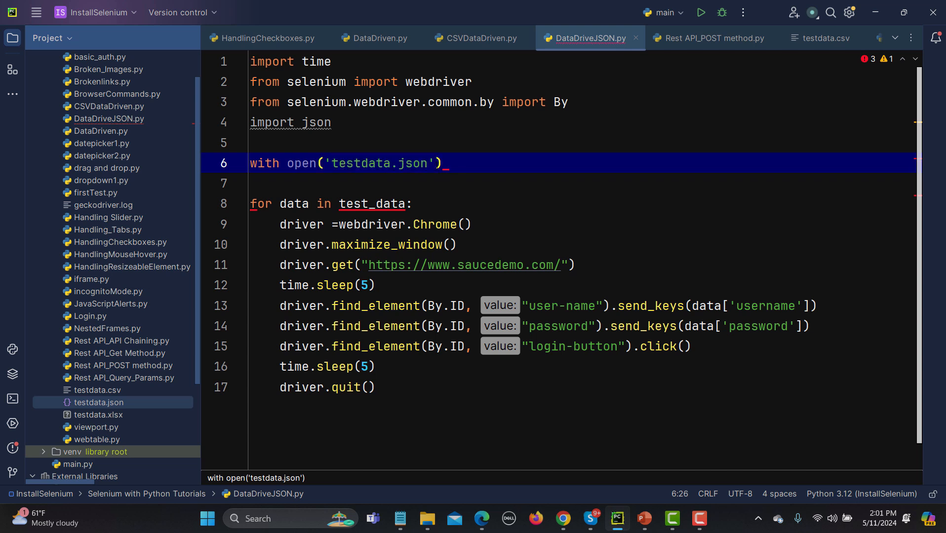
text(,')
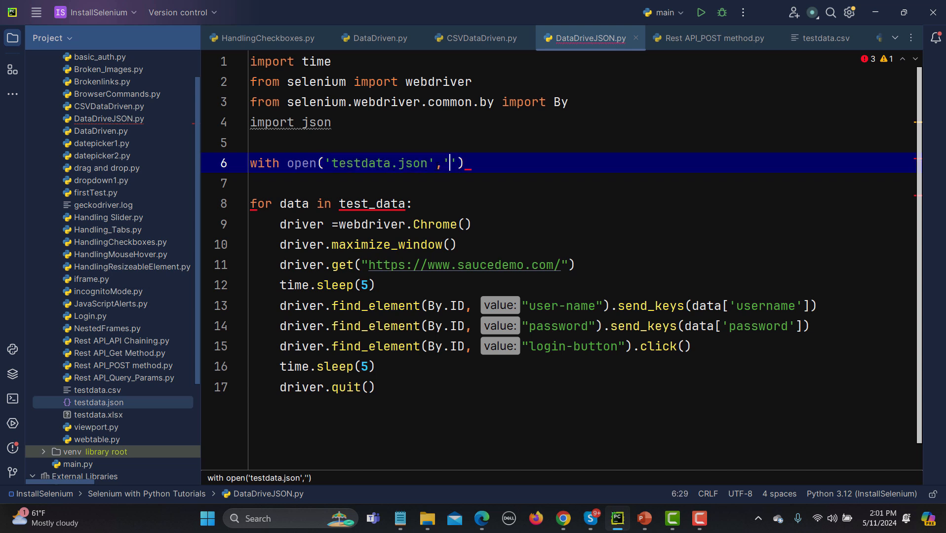
text(r)
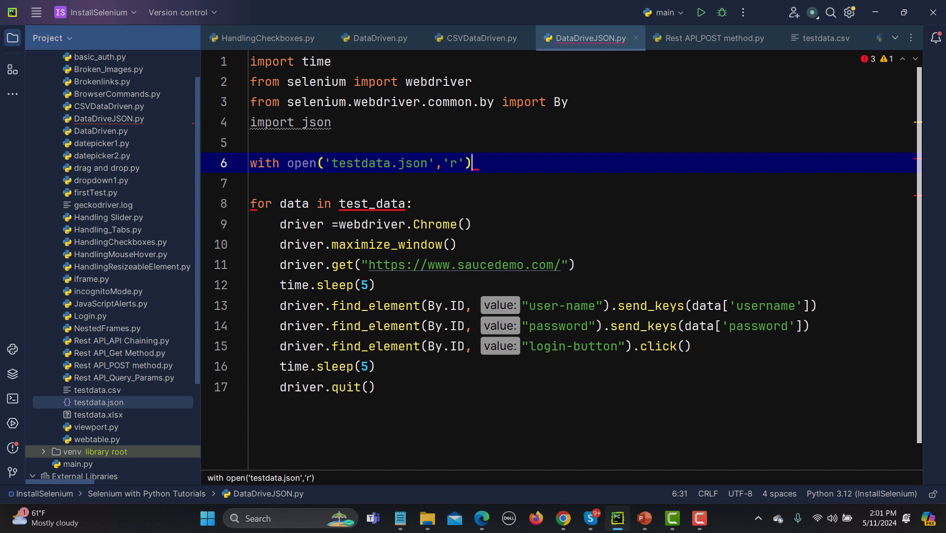
text(as)
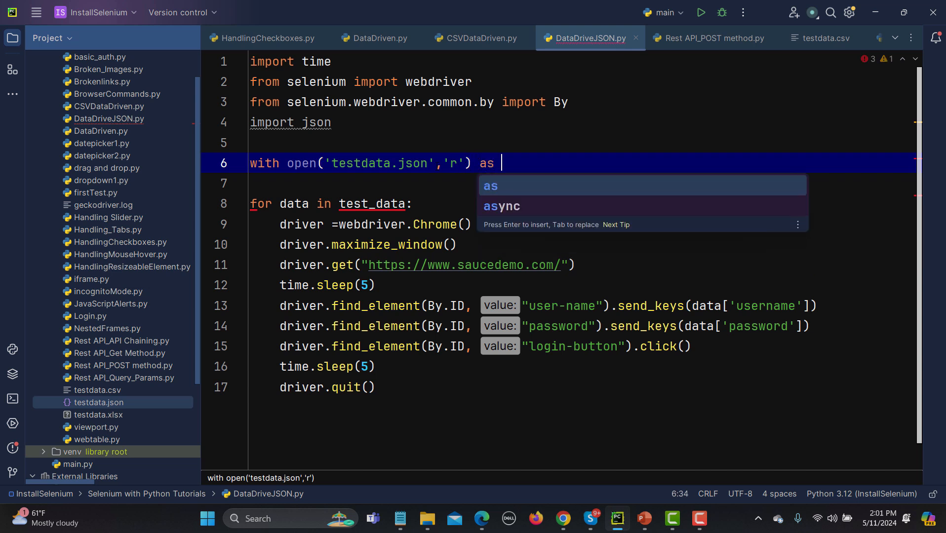
text(file)
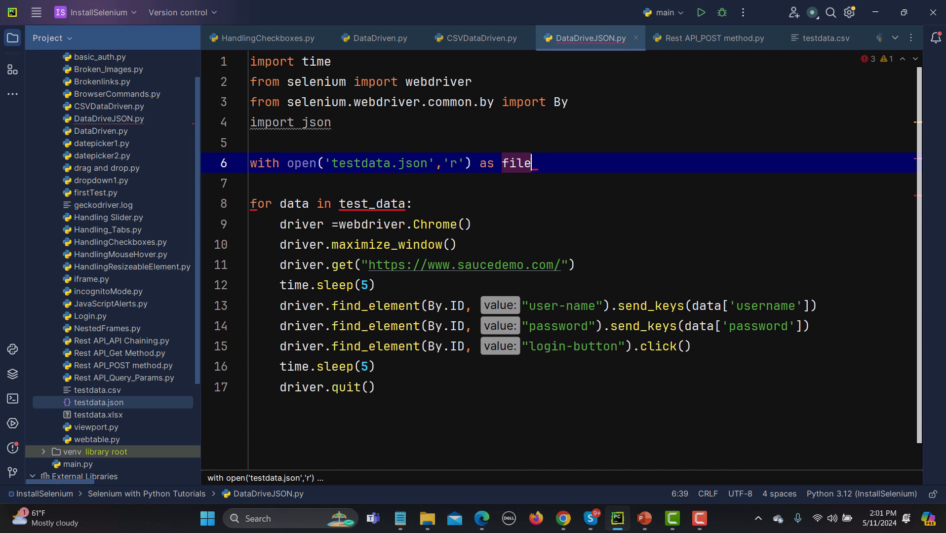
text(:)
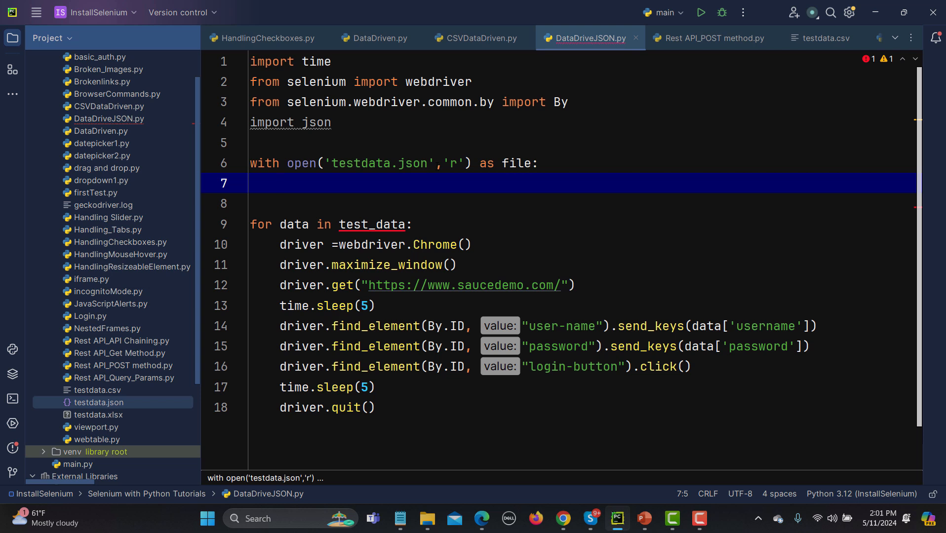
Inside the block, load the file into test_data with json.load(file).
text(test)
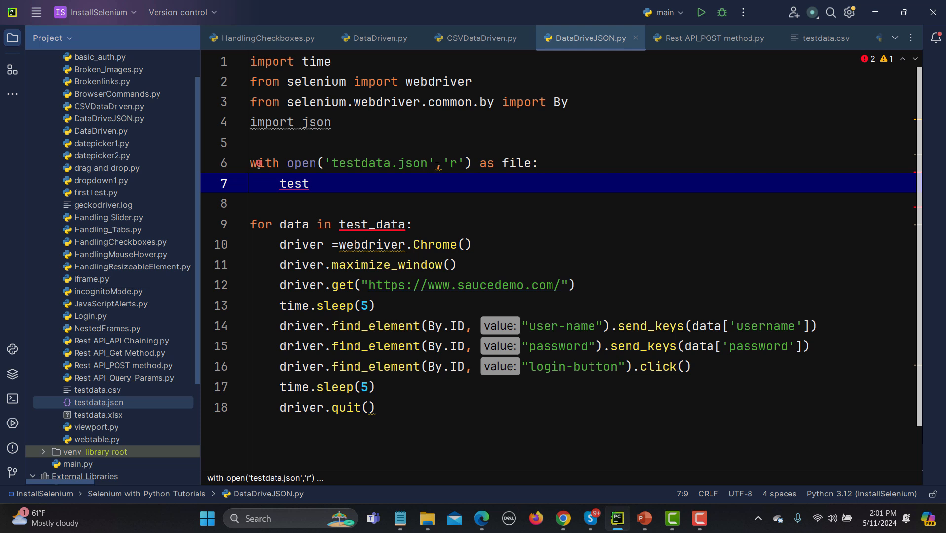
text(_)
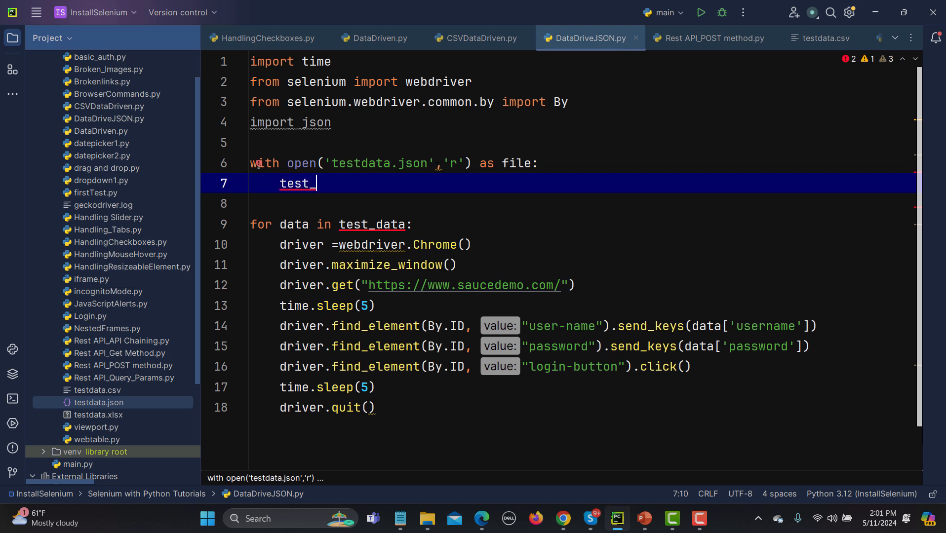
text(data)
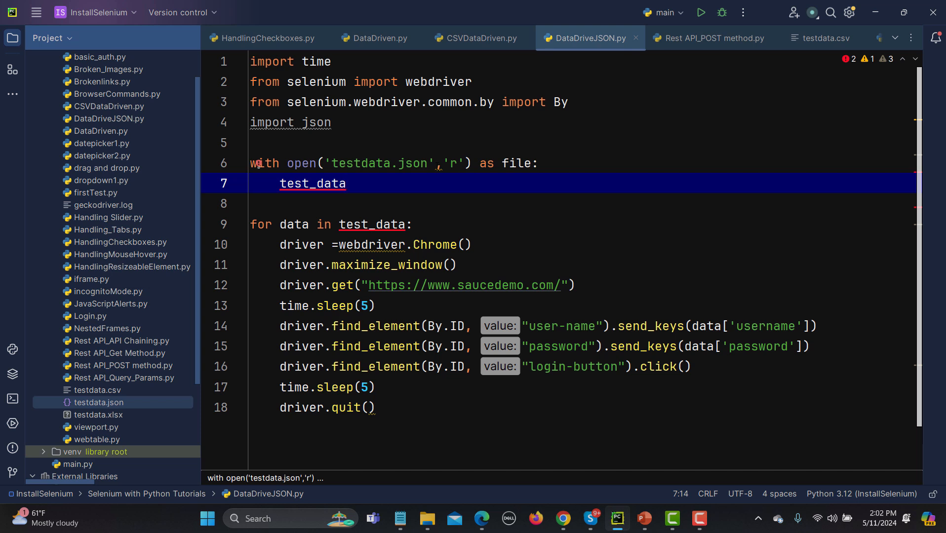
text(=)
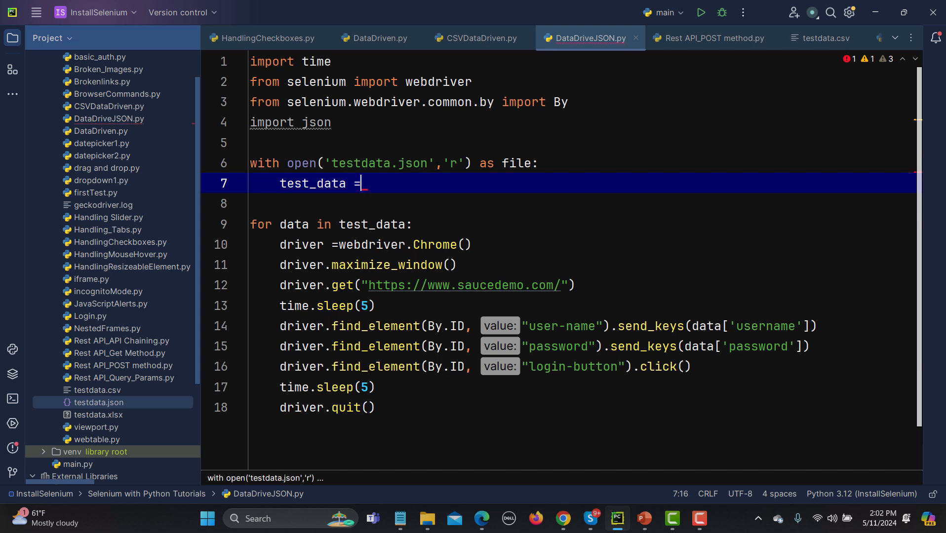
text(_j)
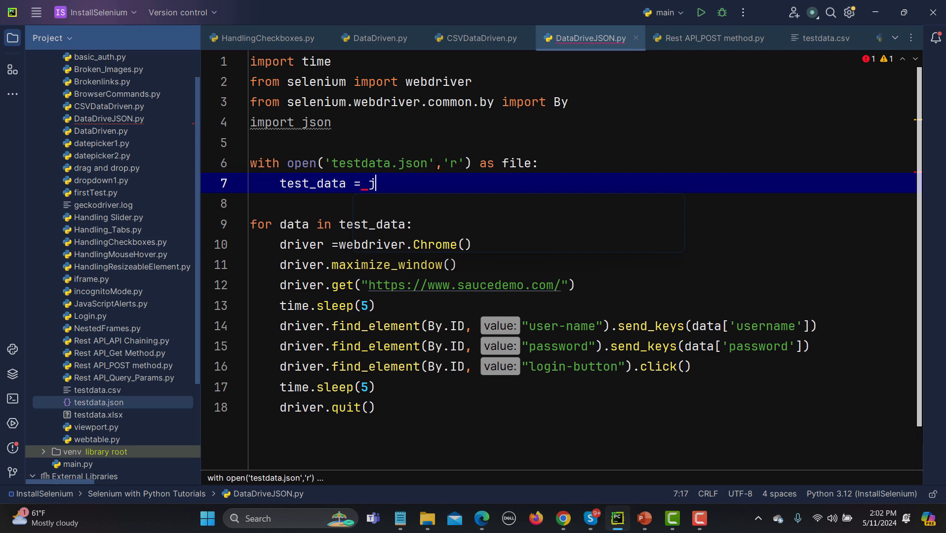
text(son)
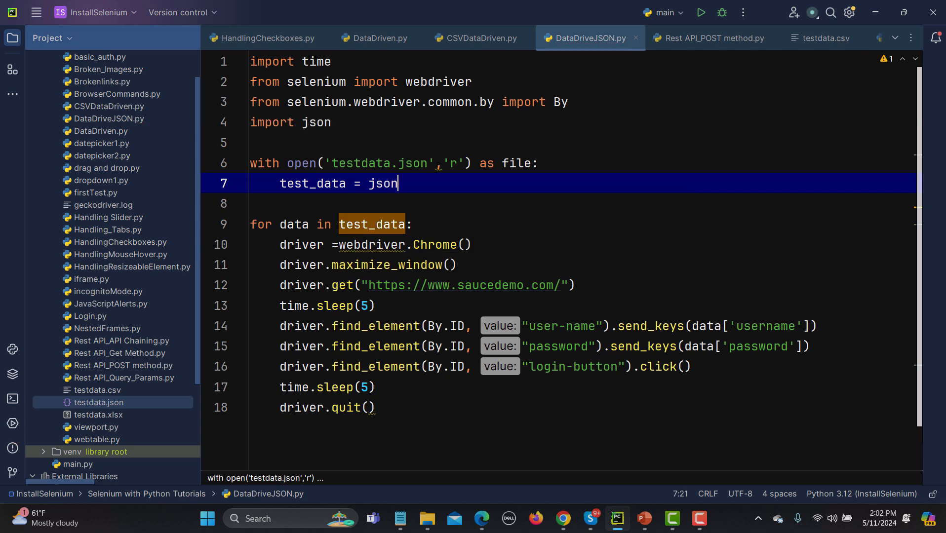
text(.load()
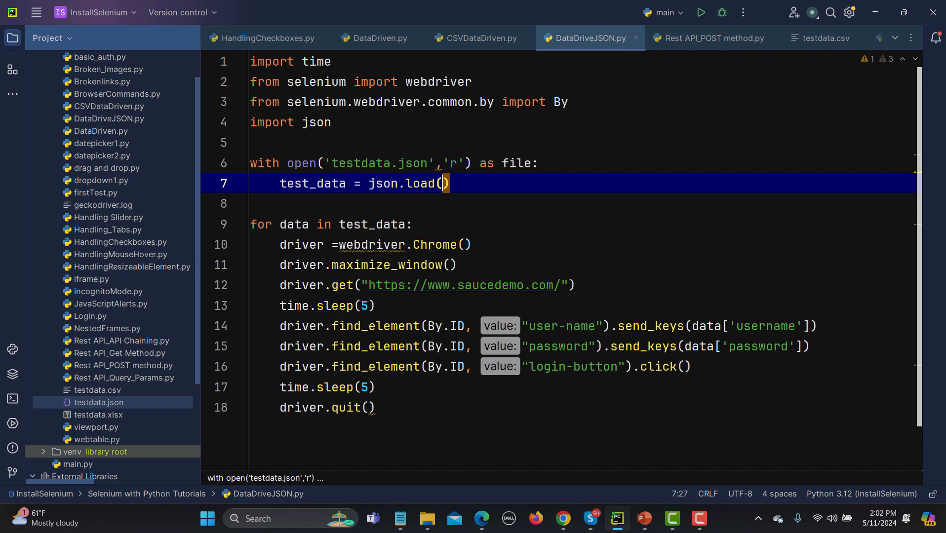
click(517, 164)
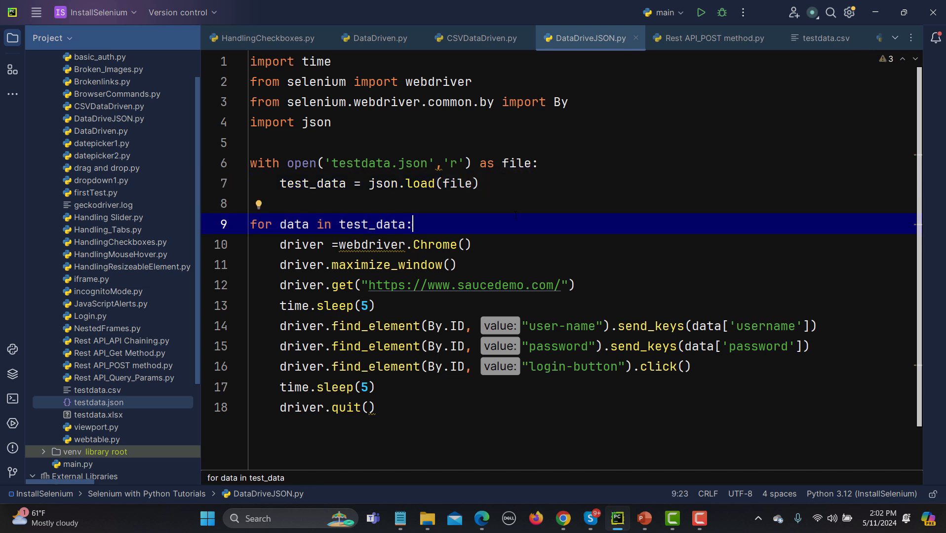
mouse_move(413, 224)
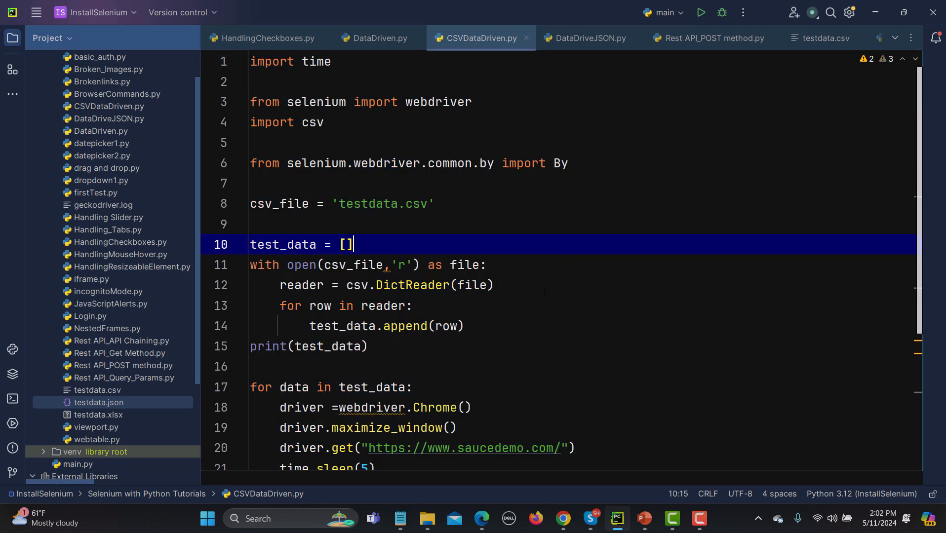
scroll(down, 3)
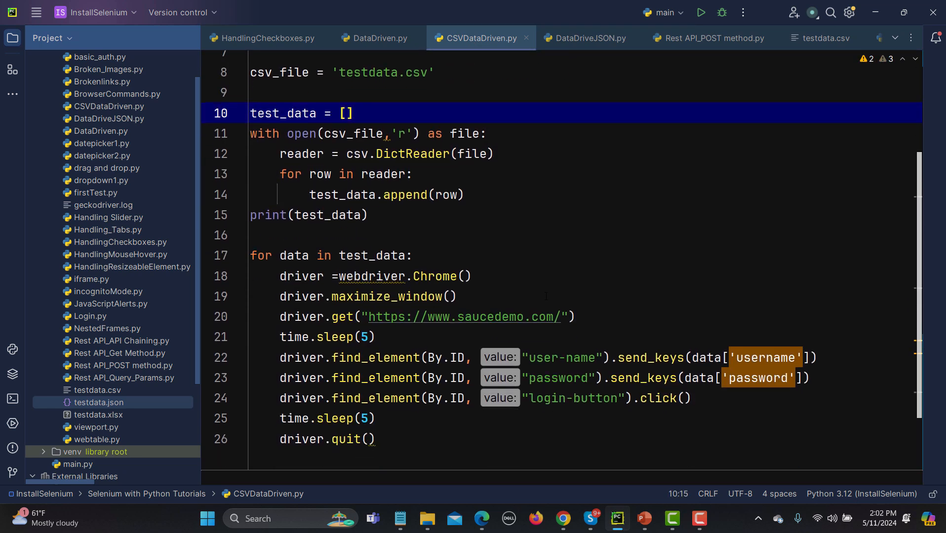
scroll(up, 3)
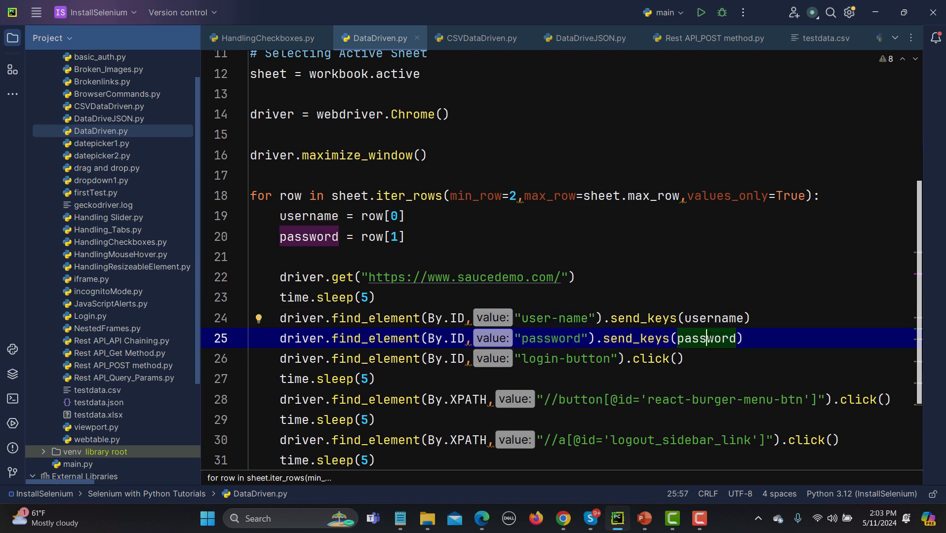
click(584, 37)
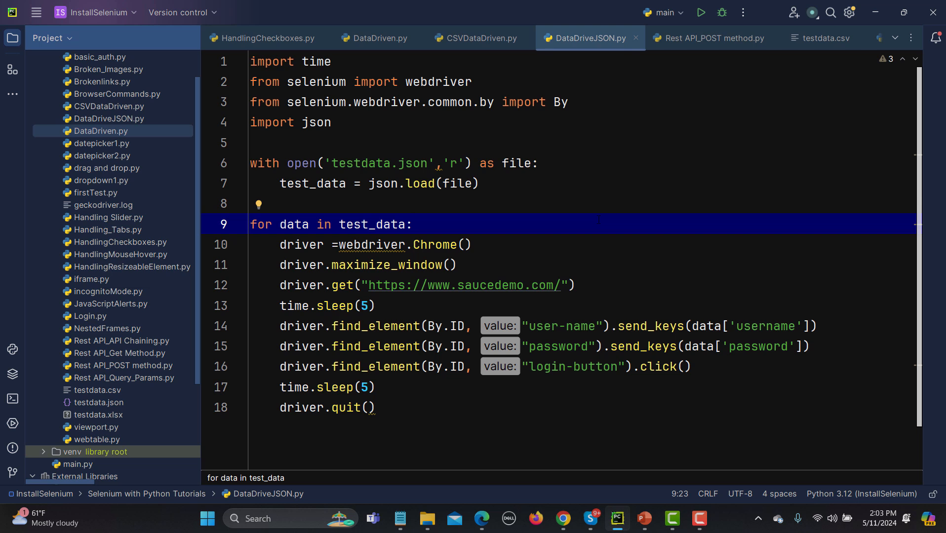
Run DataDriveJSON.py as Current File; saucedemo opens then fails with a TypeError.
click(661, 12)
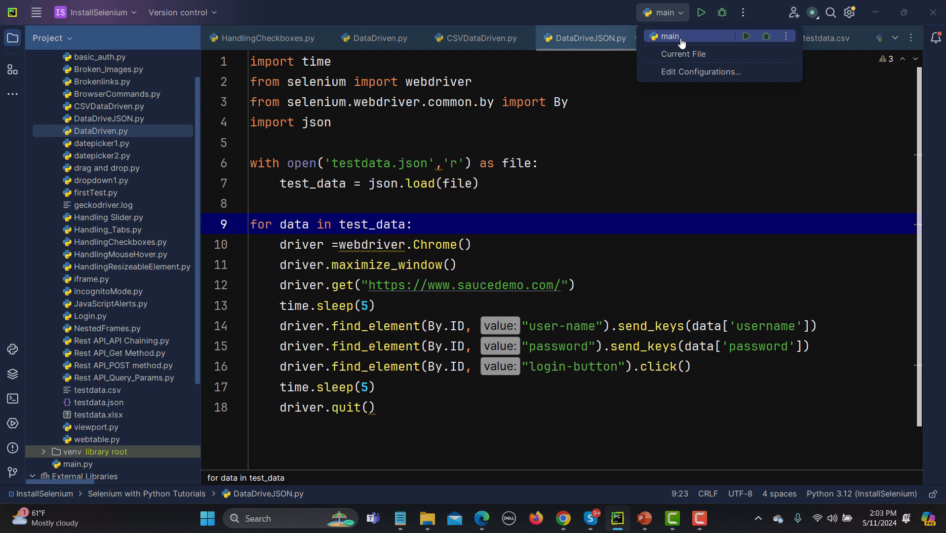
click(683, 53)
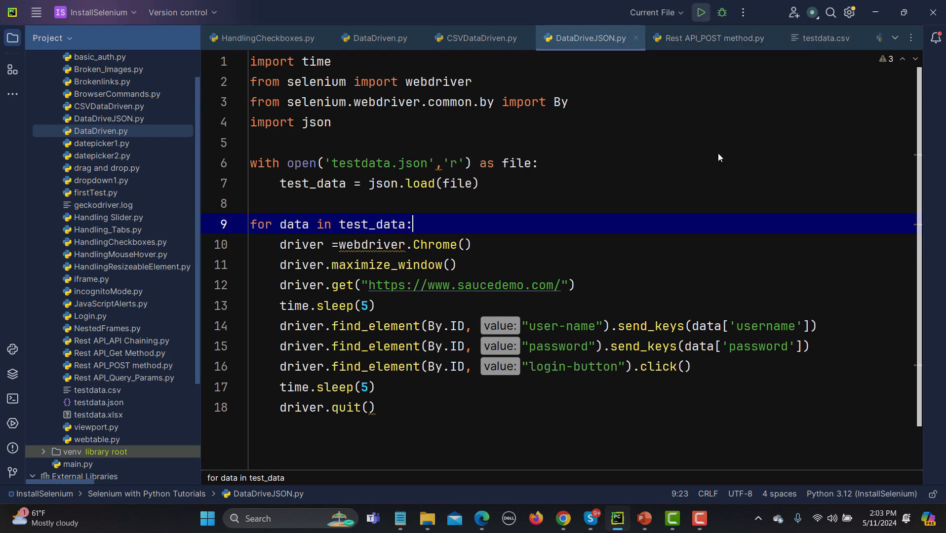
click(699, 12)
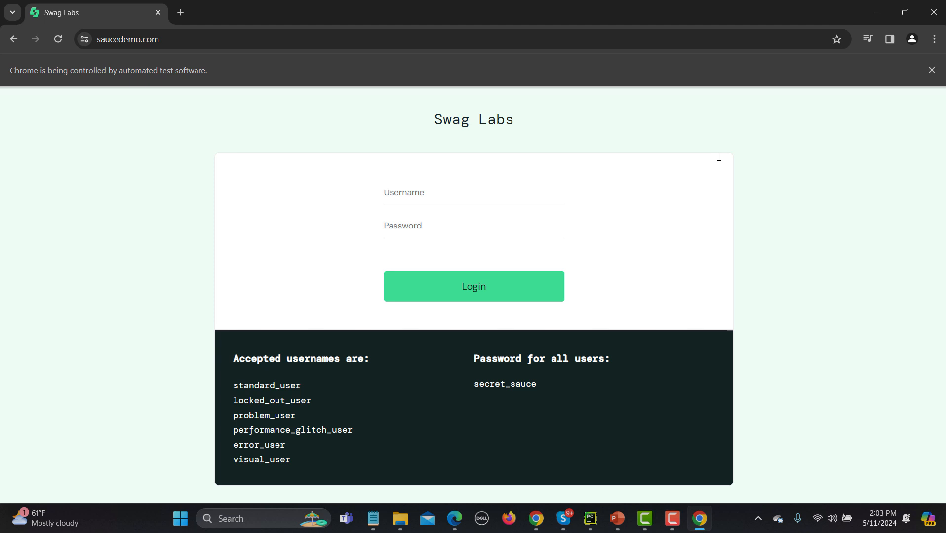
click(616, 519)
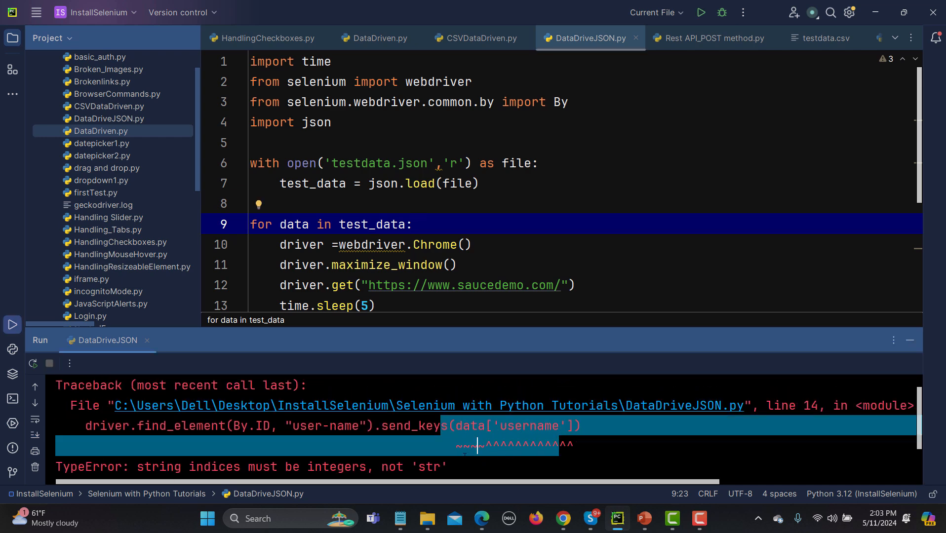
scroll(down, 3)
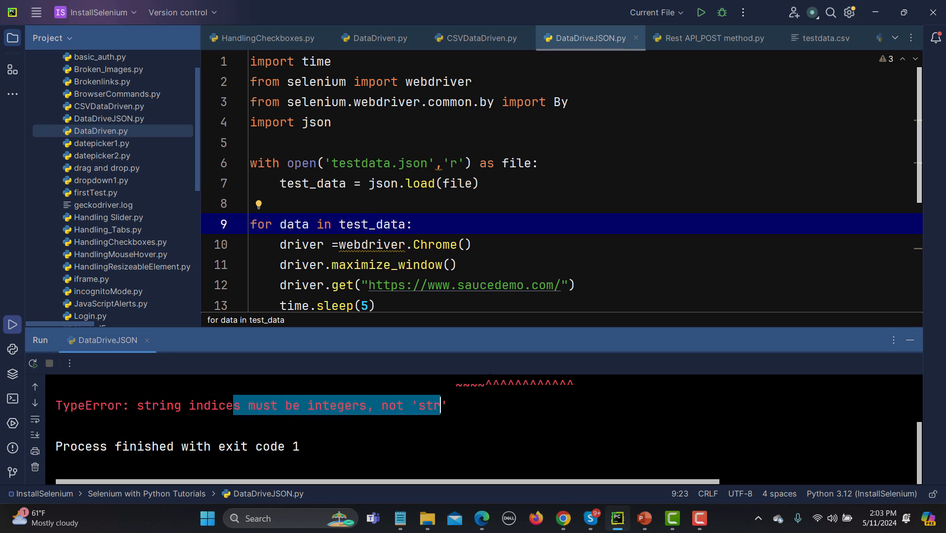
scroll(down, 3)
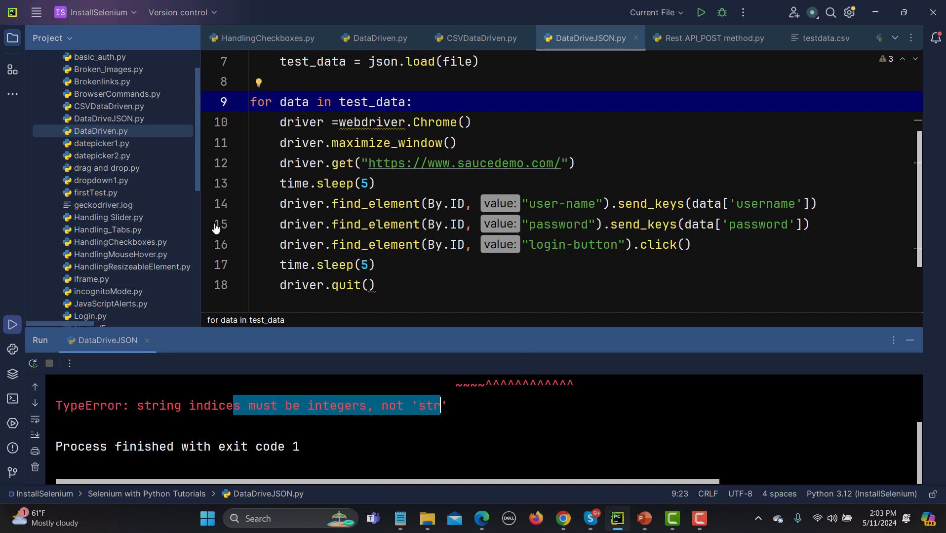
click(102, 290)
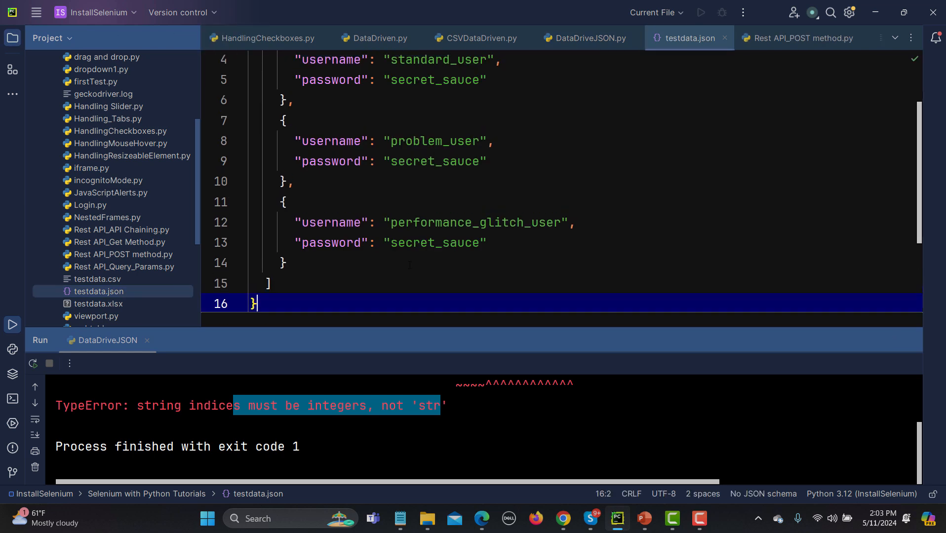
scroll(up, 3)
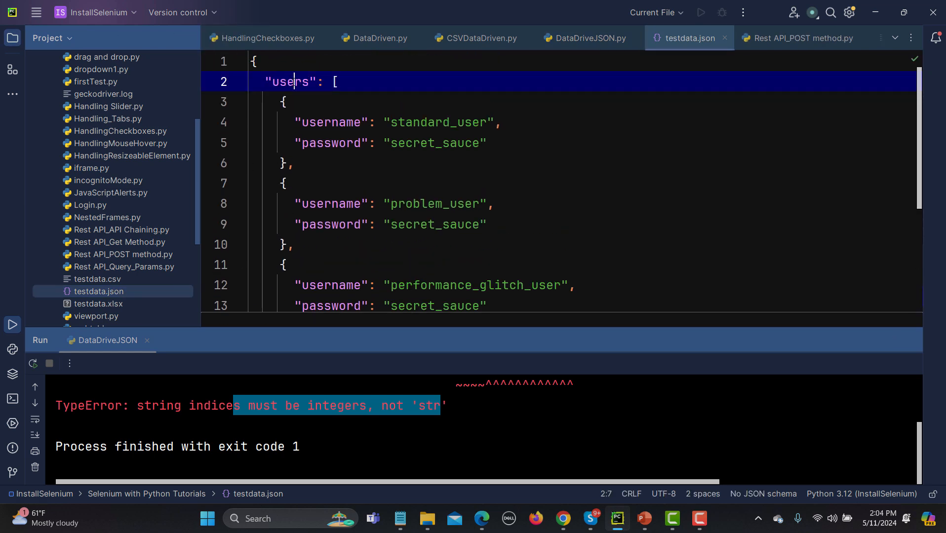
click(316, 121)
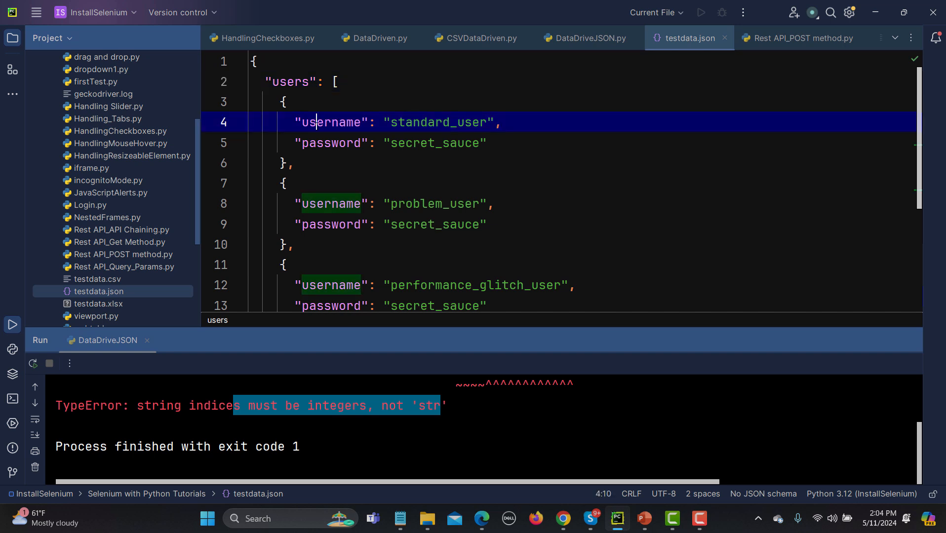
click(324, 224)
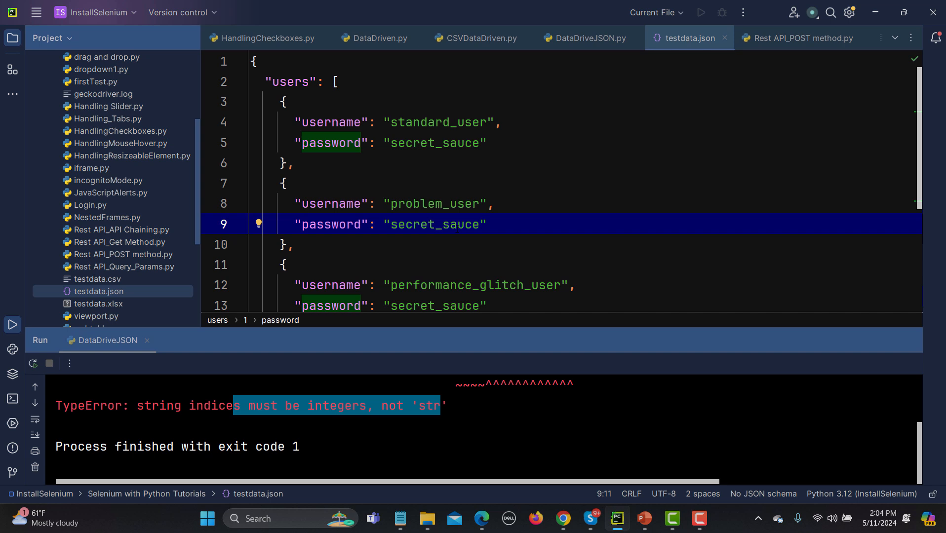
click(279, 81)
text(U)
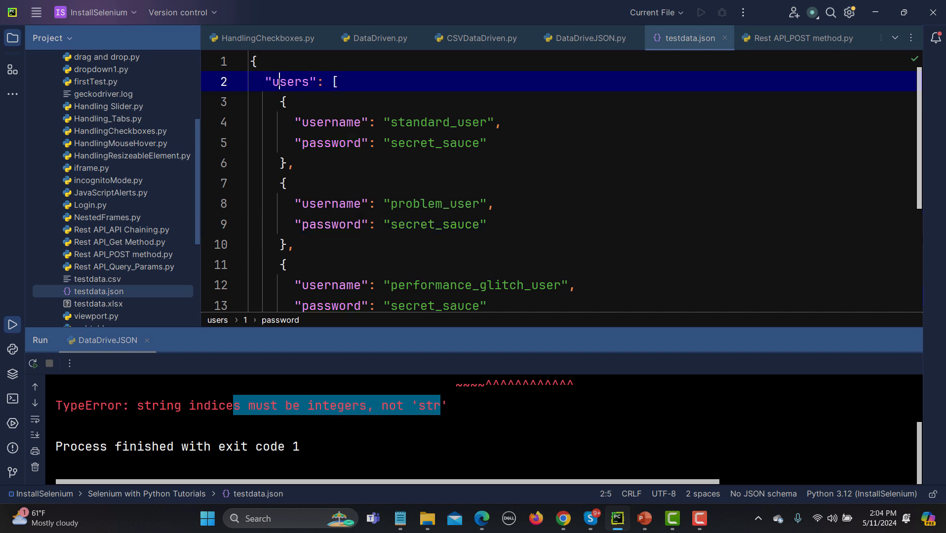
double_click(292, 81)
text(u)
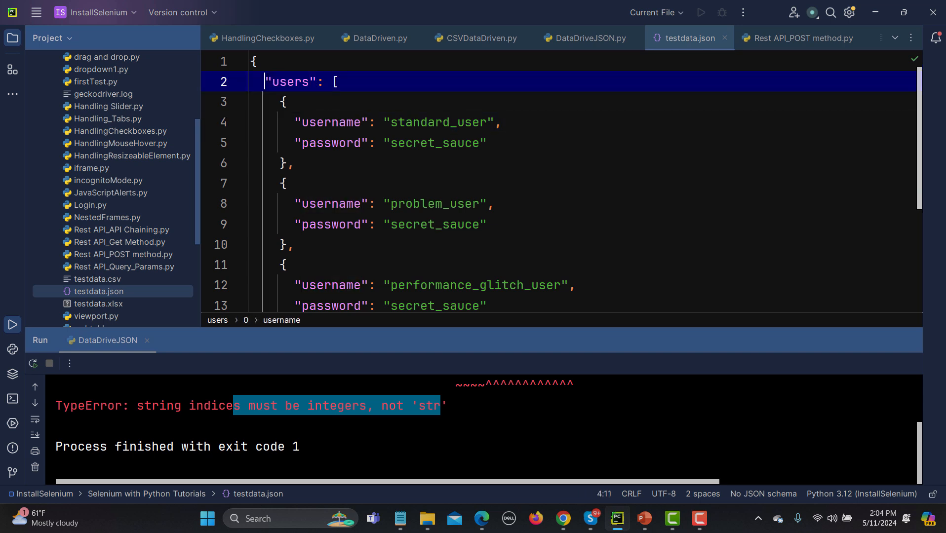
double_click(293, 81)
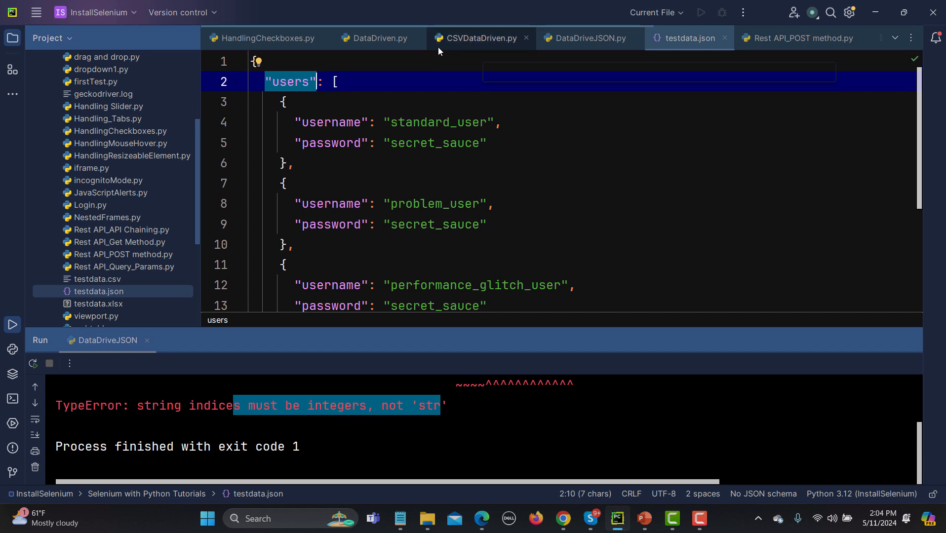
click(587, 37)
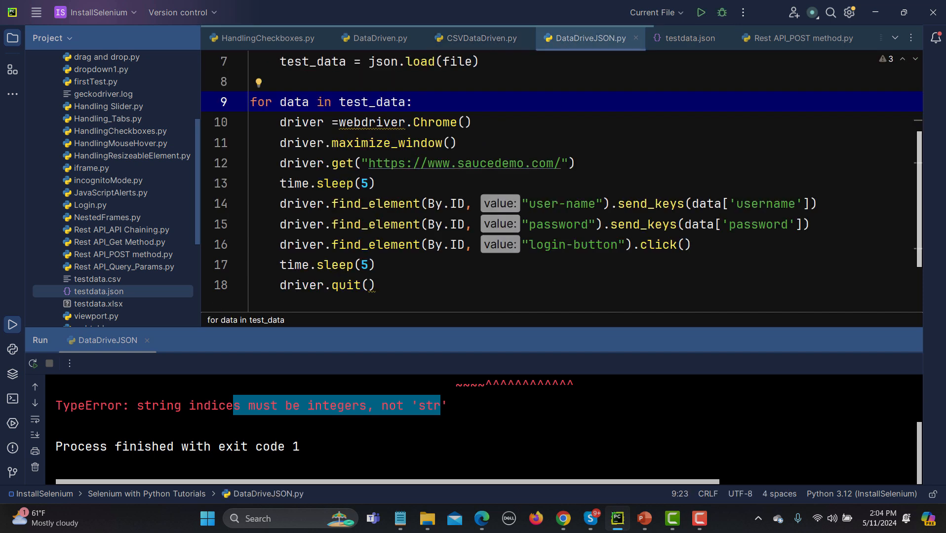
Change the loop to iterate over test_data['users'].
scroll(up, 3)
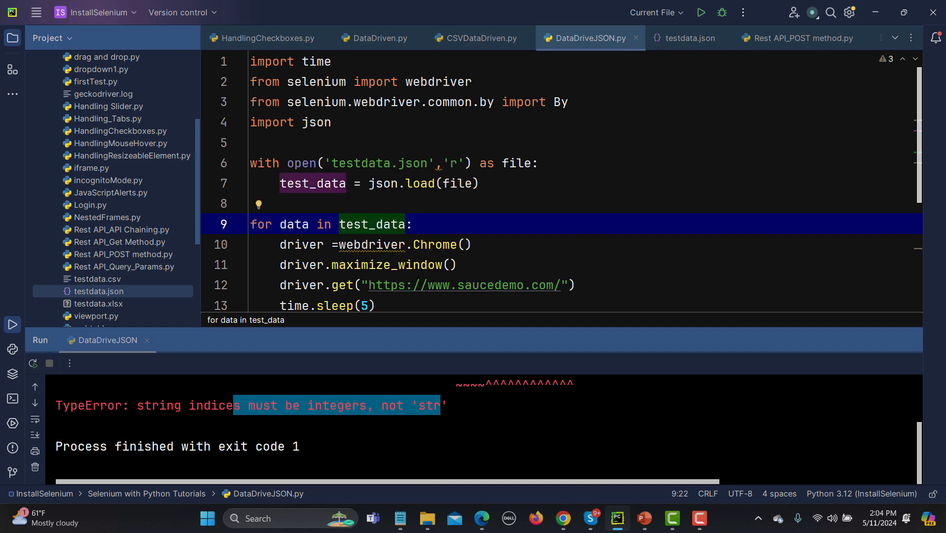
text([])
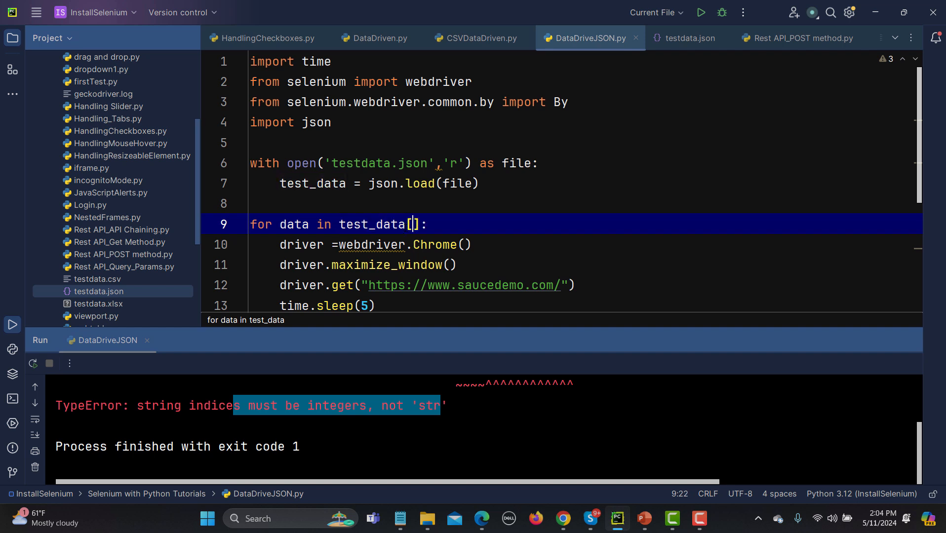
text('')
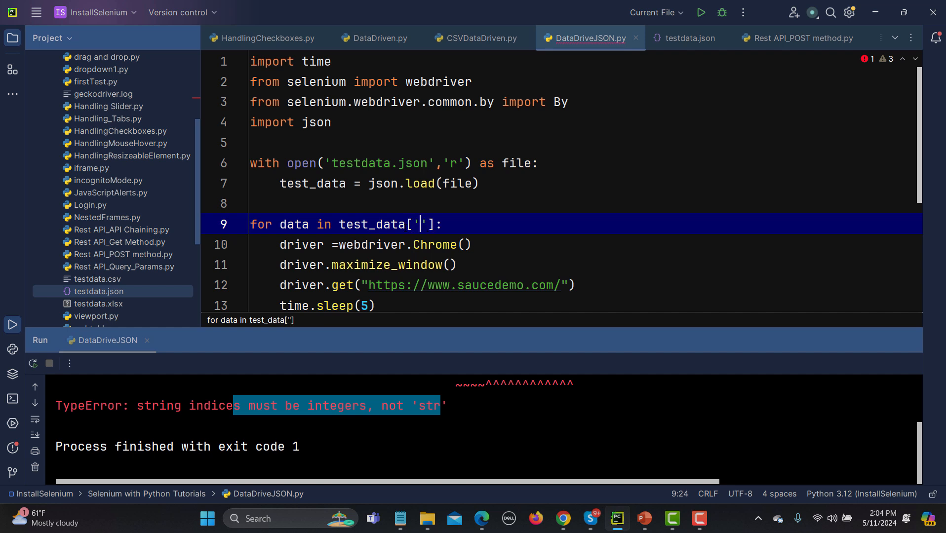
text(us)
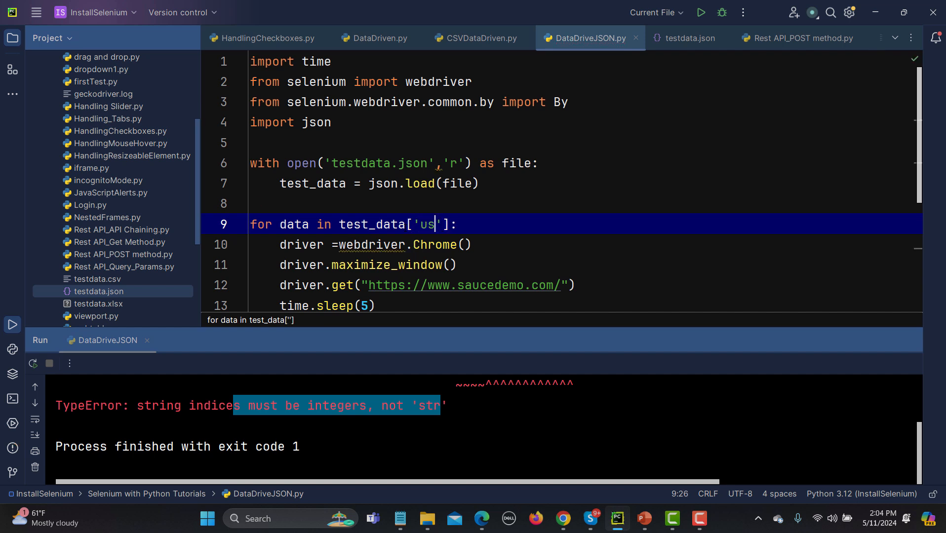
text(ers)
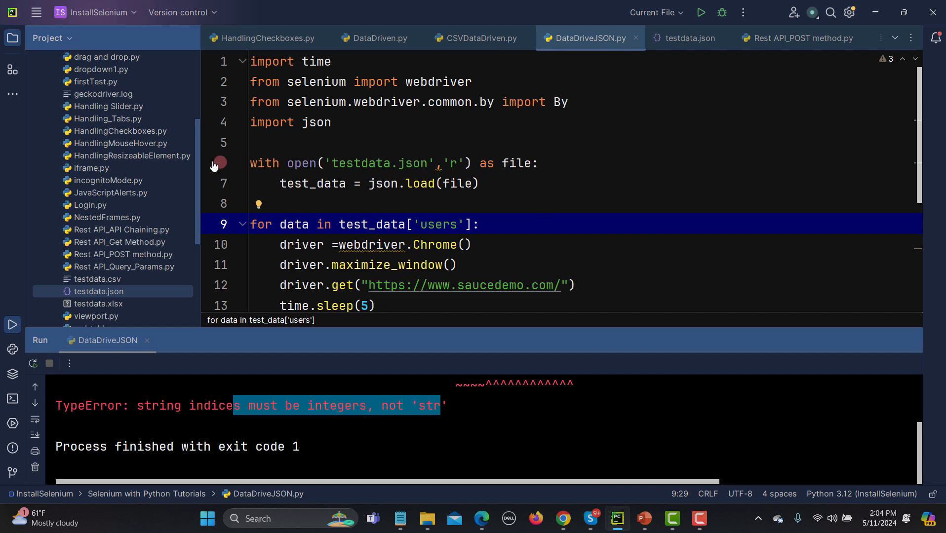
mouse_move(687, 37)
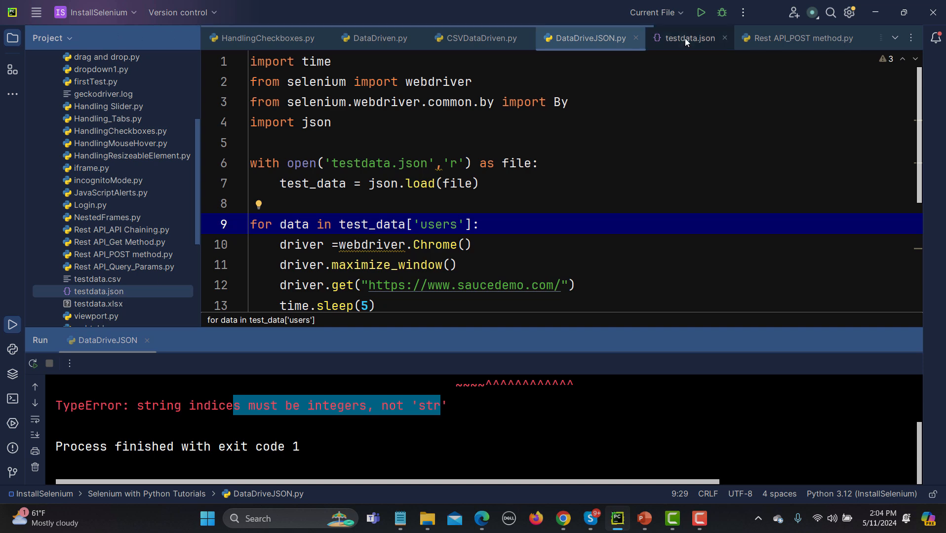
Verify the users key in testdata.json, then rerun DataDriveJSON.py.
click(688, 38)
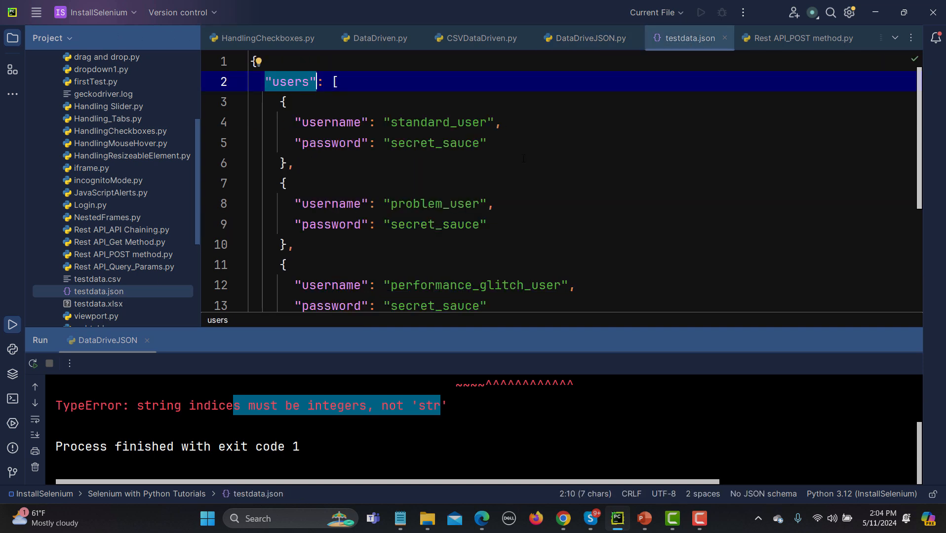
click(584, 37)
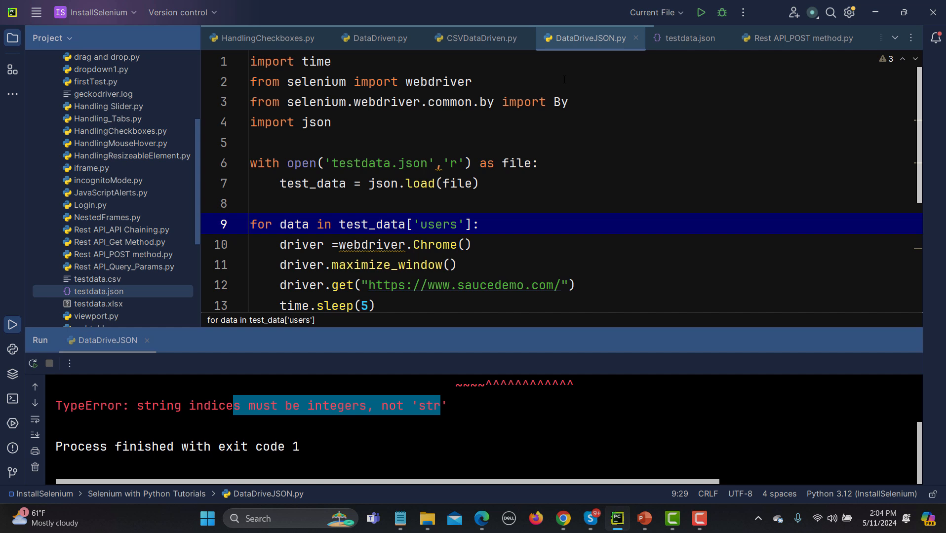
mouse_move(258, 203)
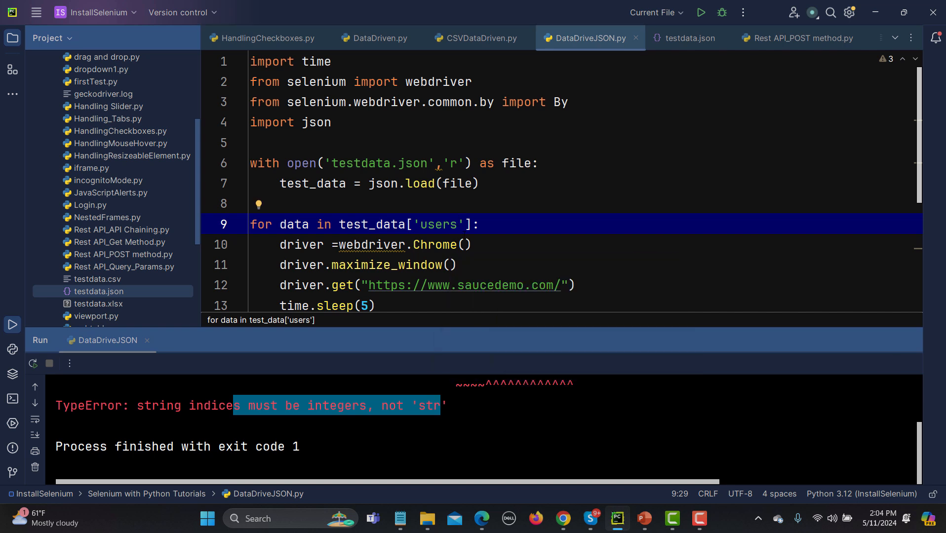
click(700, 12)
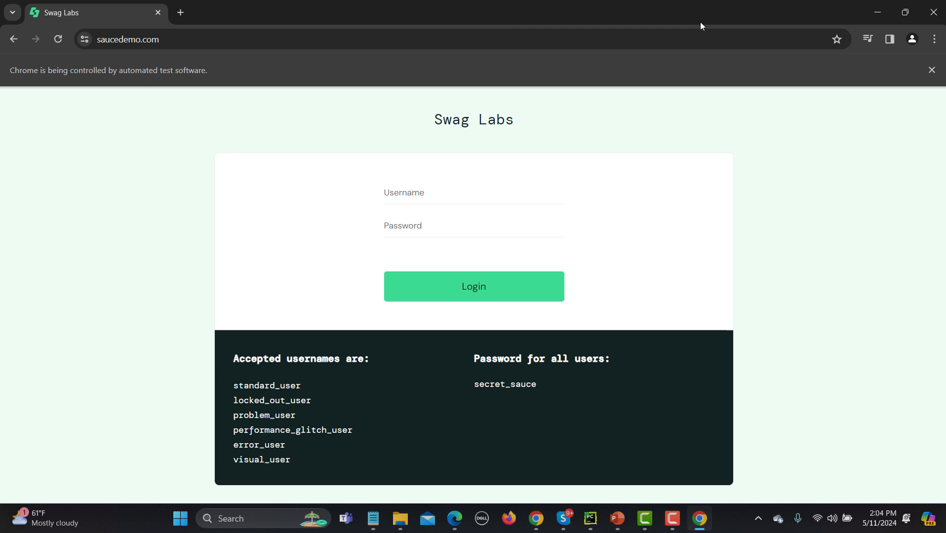
Rerun the script and watch Chrome log into saucedemo for each of the three users until exit code 0.
click(473, 287)
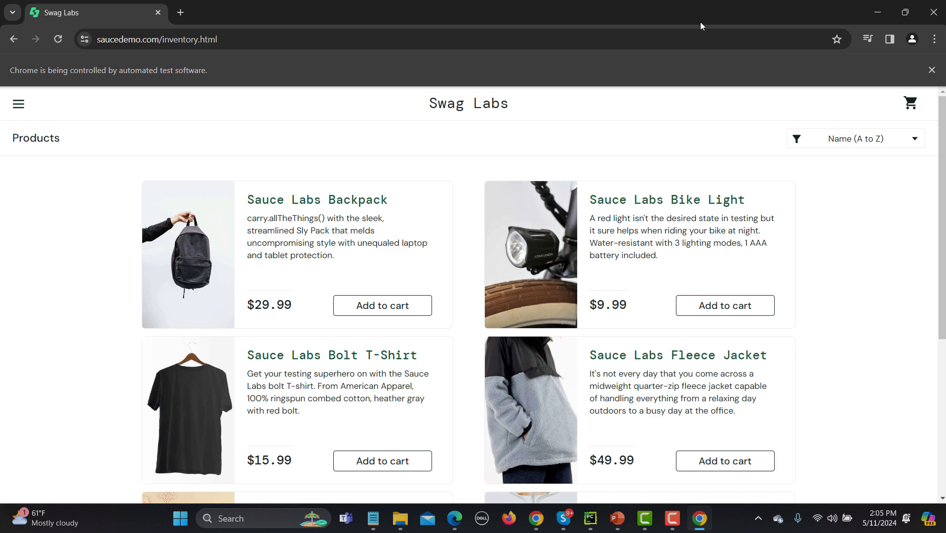
click(615, 518)
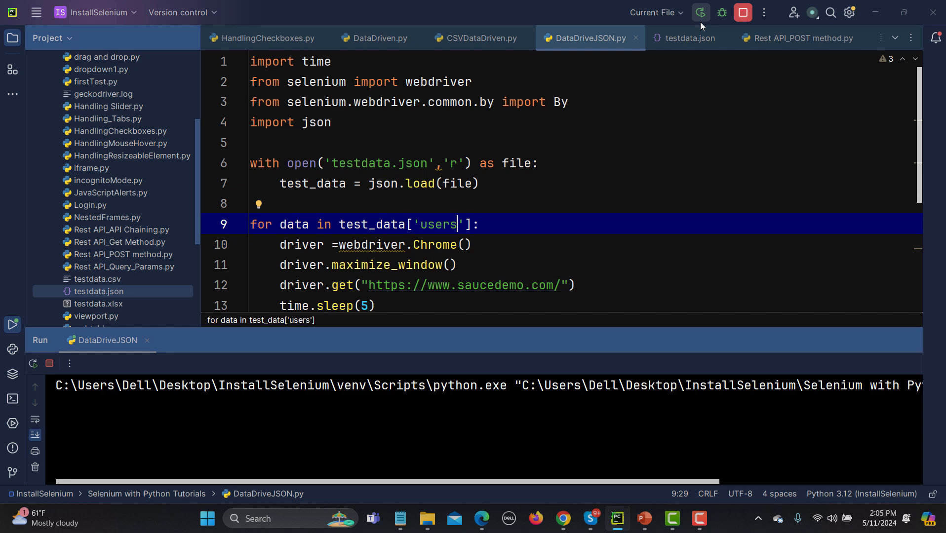
click(699, 12)
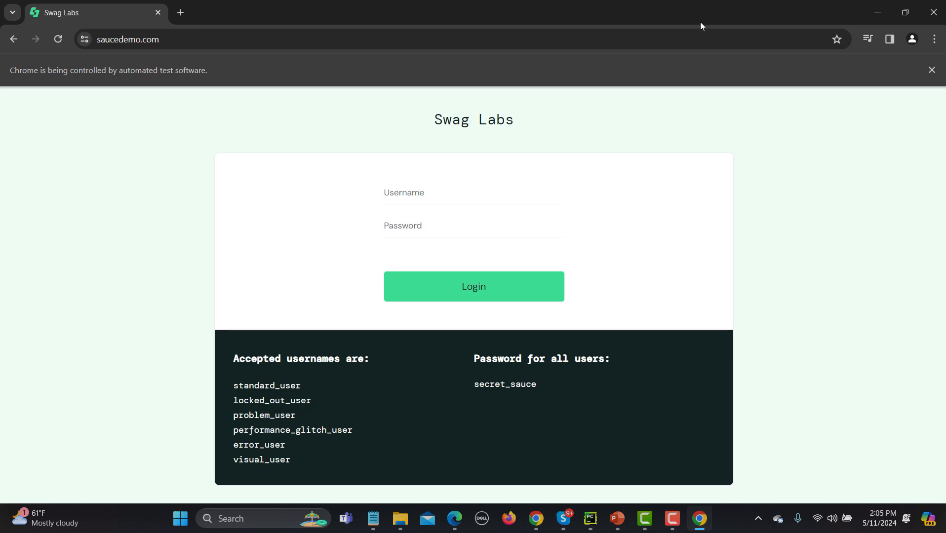
click(473, 286)
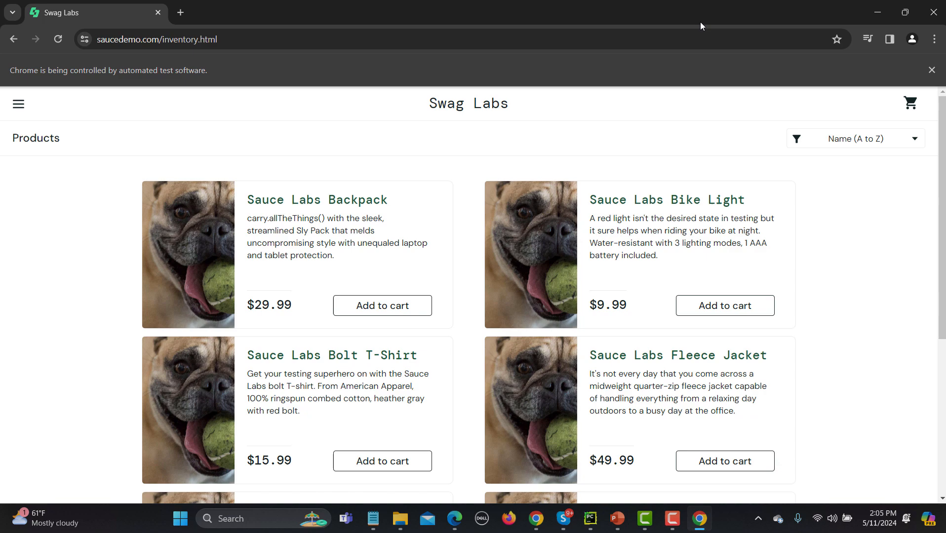
click(616, 522)
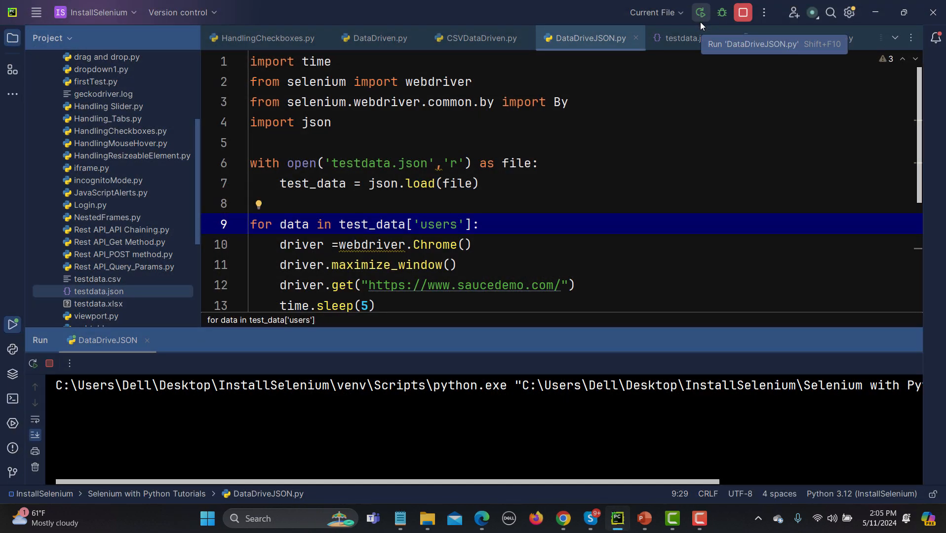
click(700, 12)
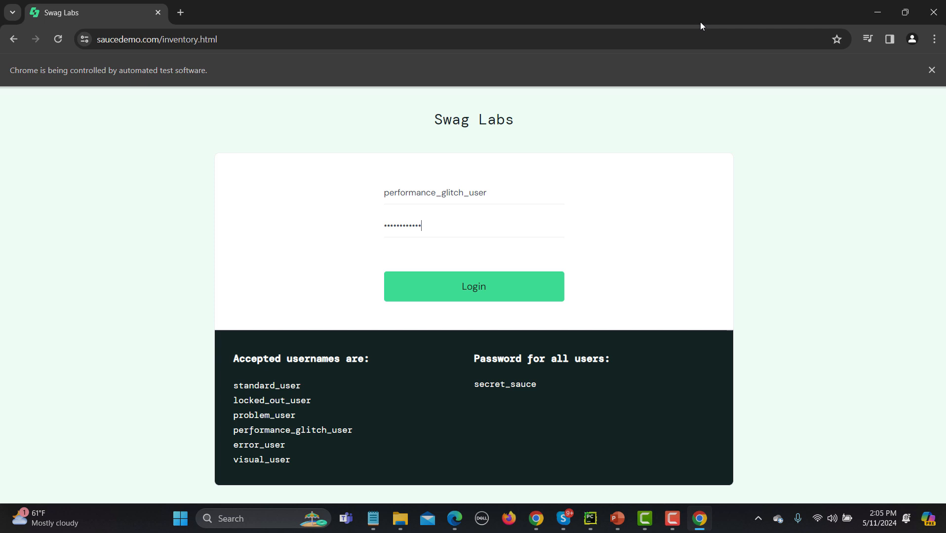
click(473, 287)
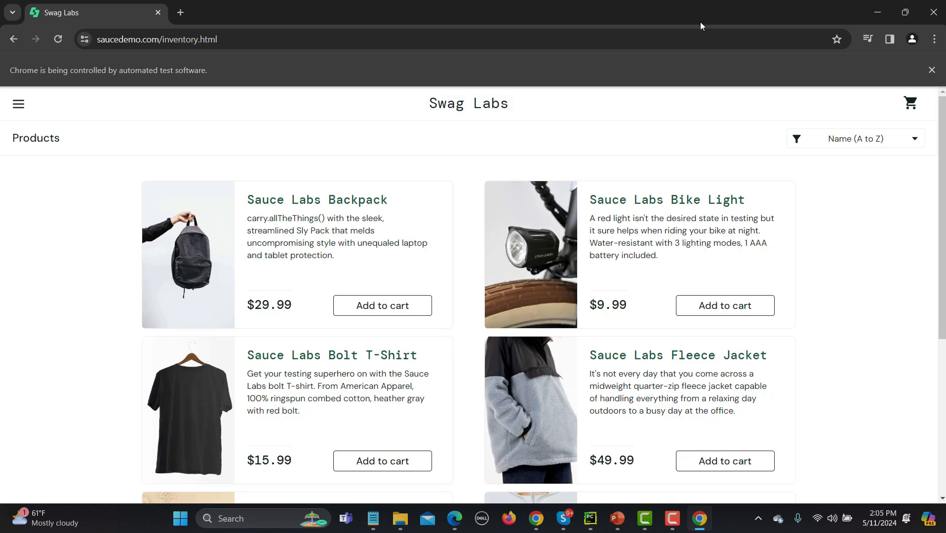
click(617, 524)
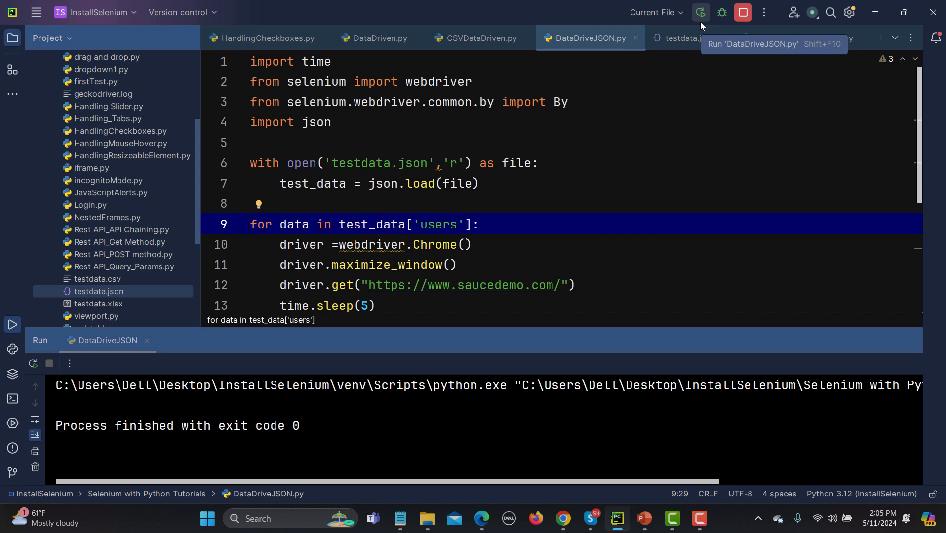
mouse_move(700, 26)
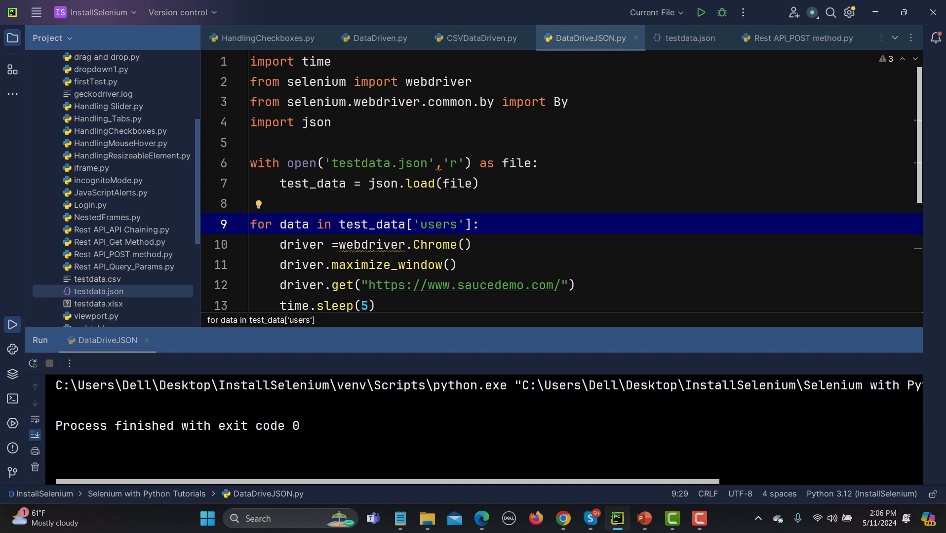
click(332, 123)
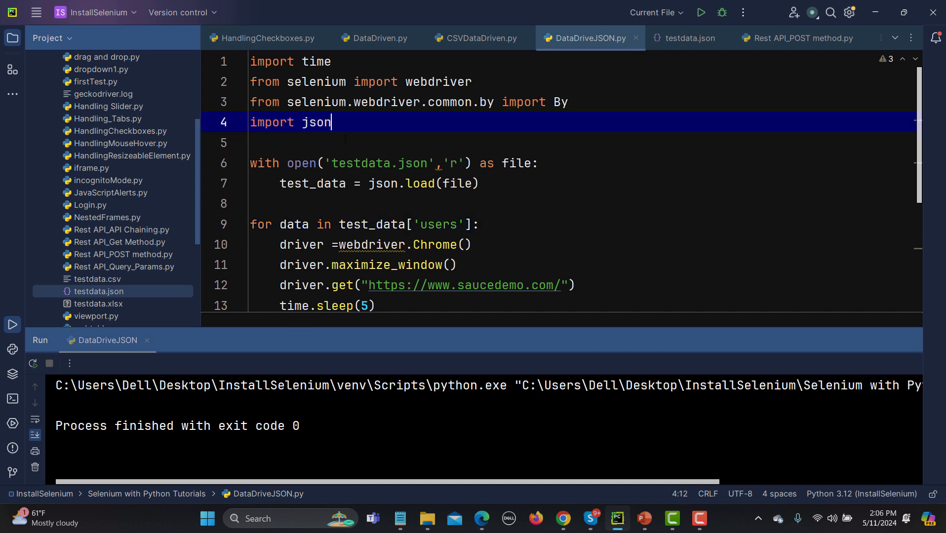
click(451, 163)
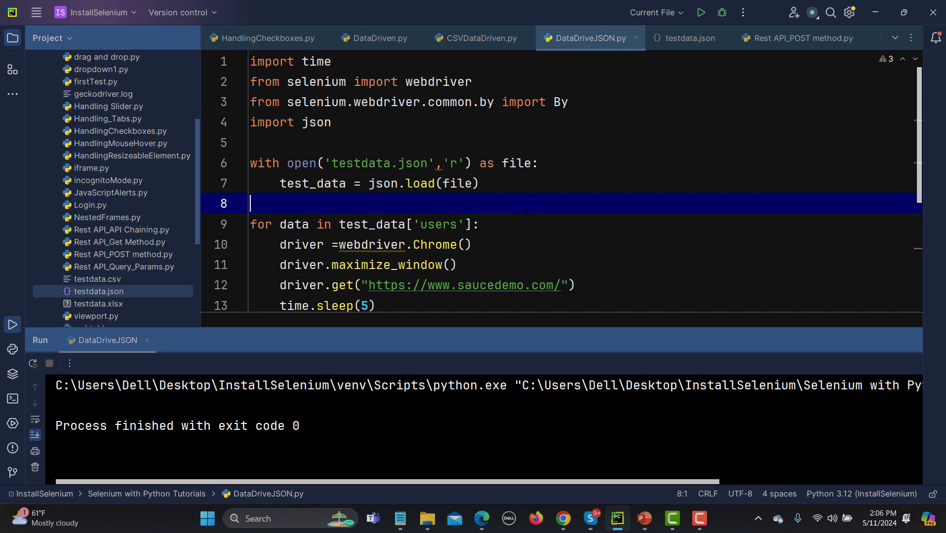
double_click(439, 164)
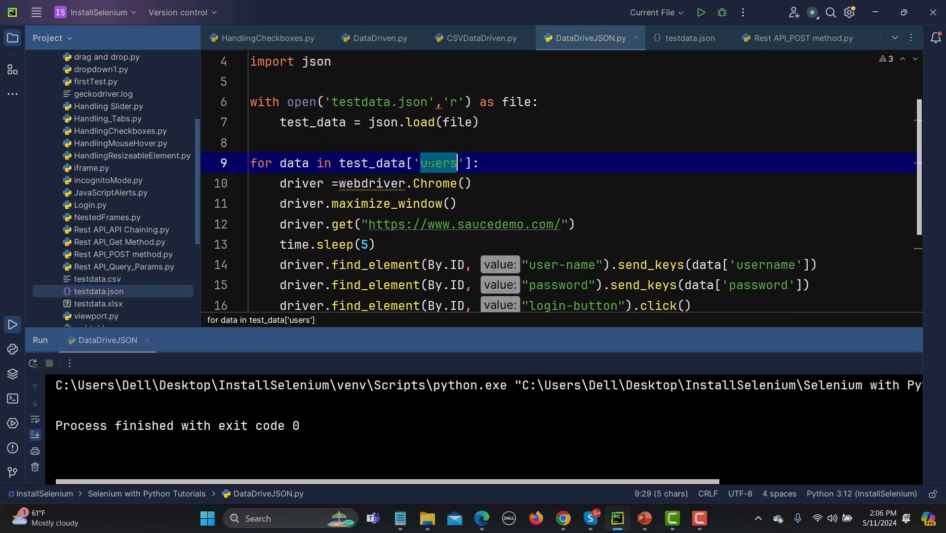
mouse_move(689, 37)
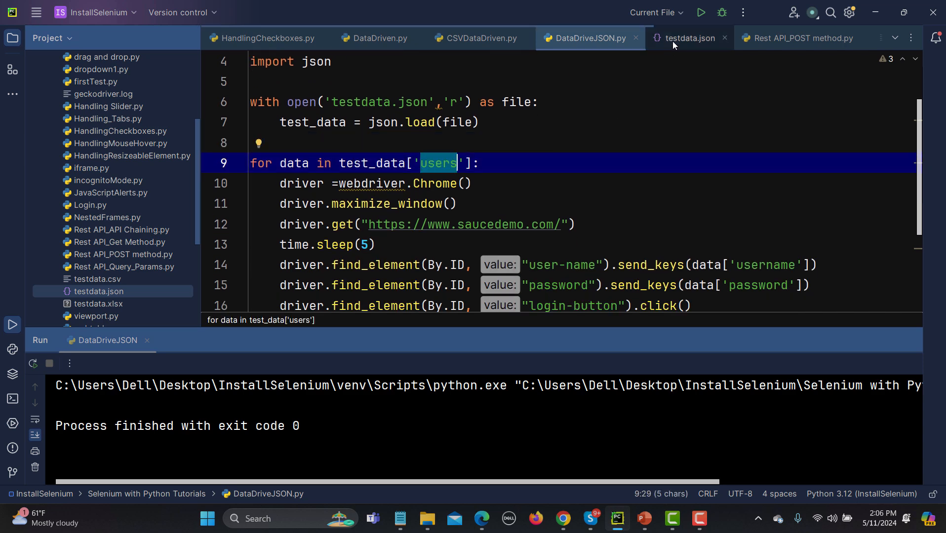
click(688, 37)
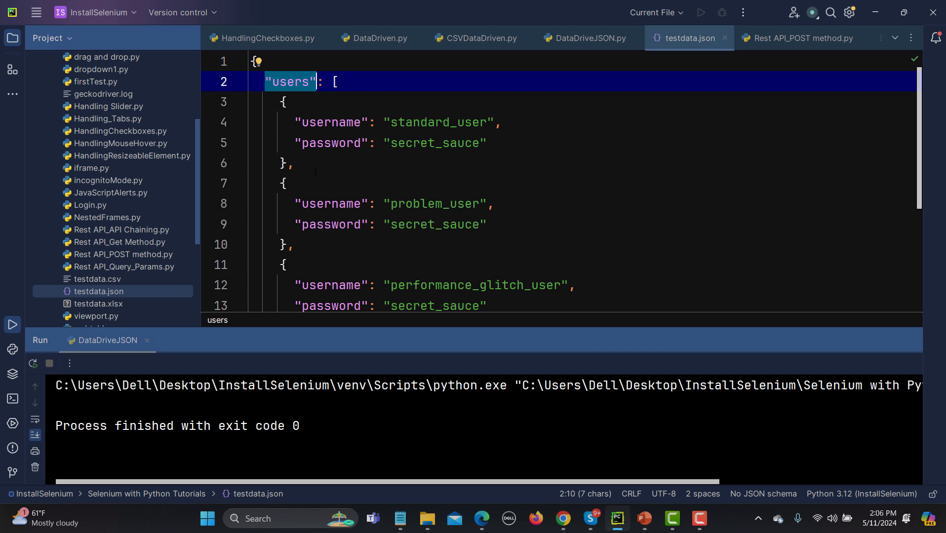
double_click(289, 81)
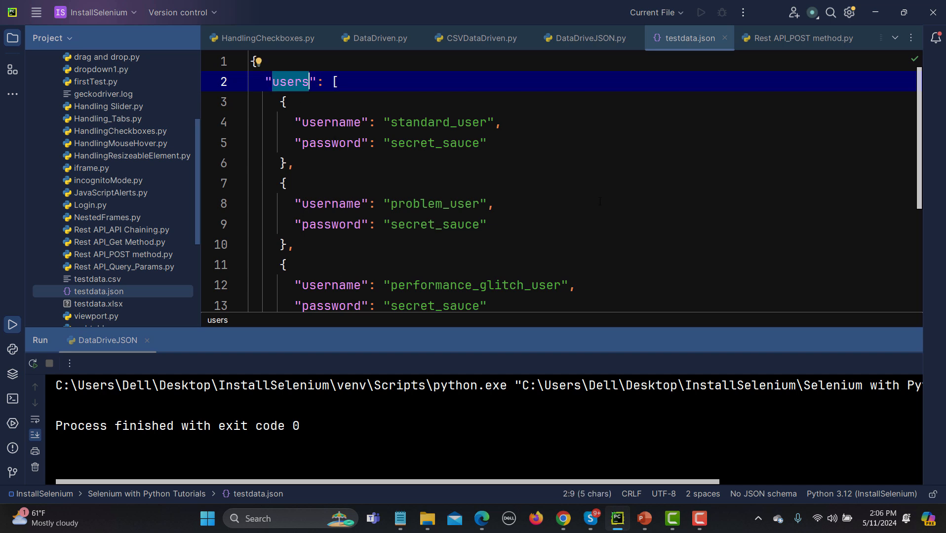
mouse_move(587, 38)
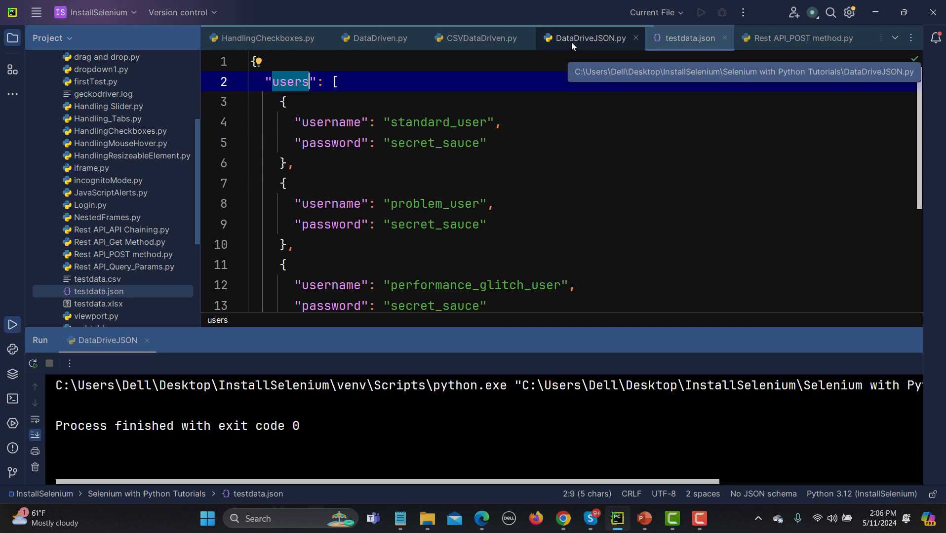
click(589, 38)
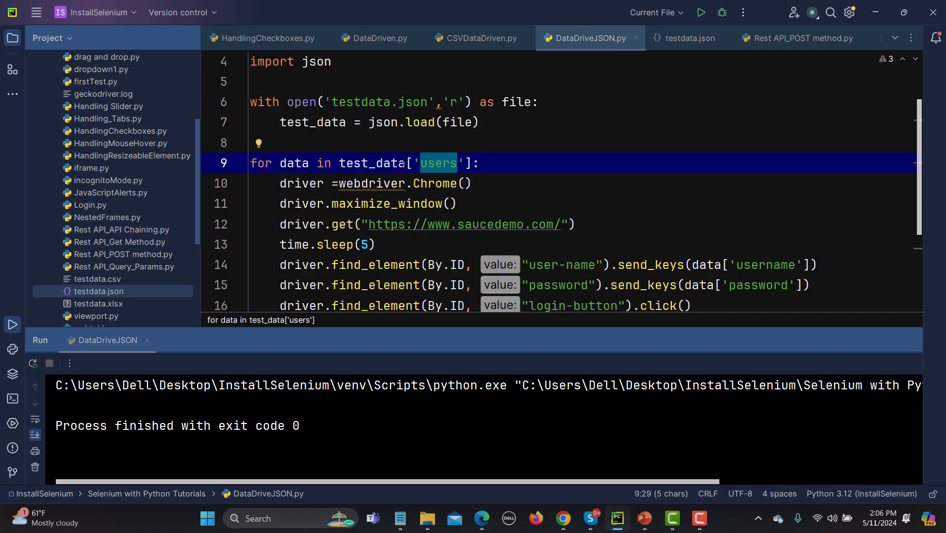
click(434, 163)
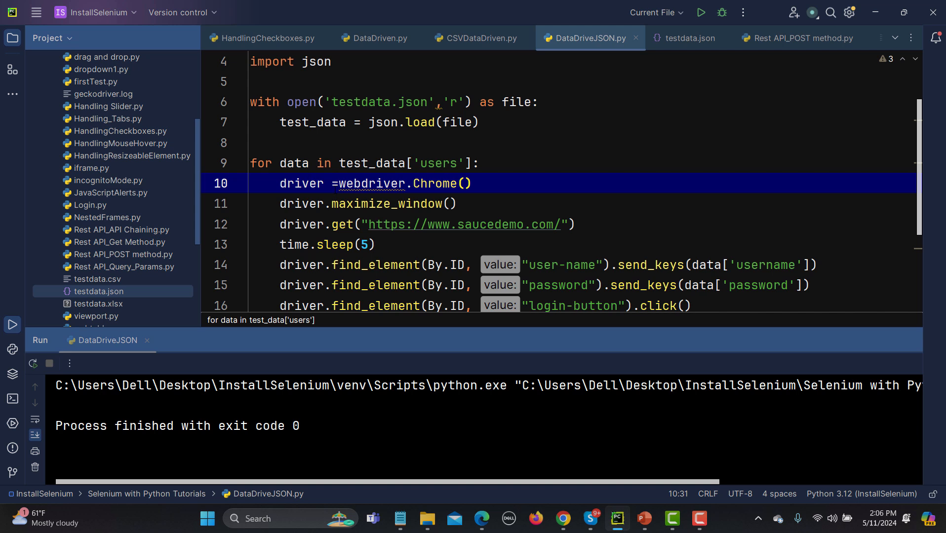
scroll(down, 3)
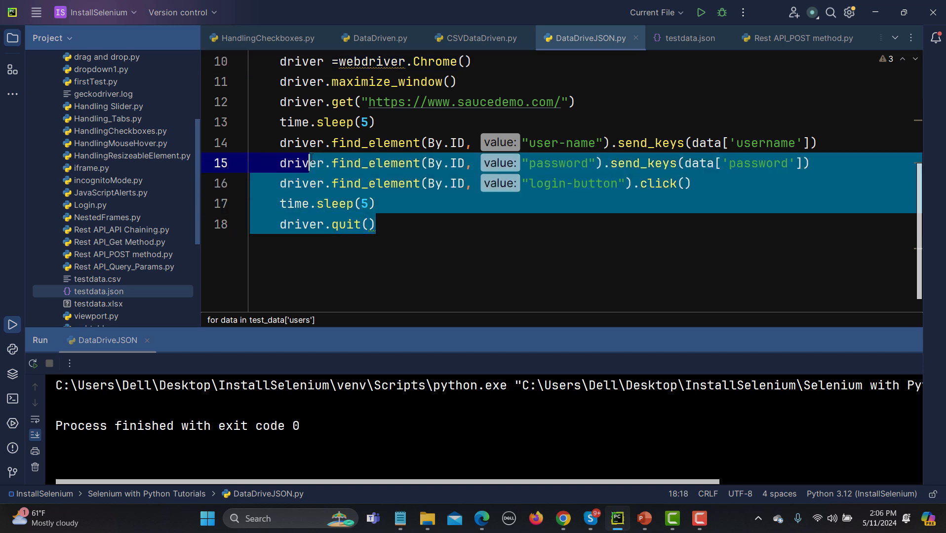
scroll(up, 3)
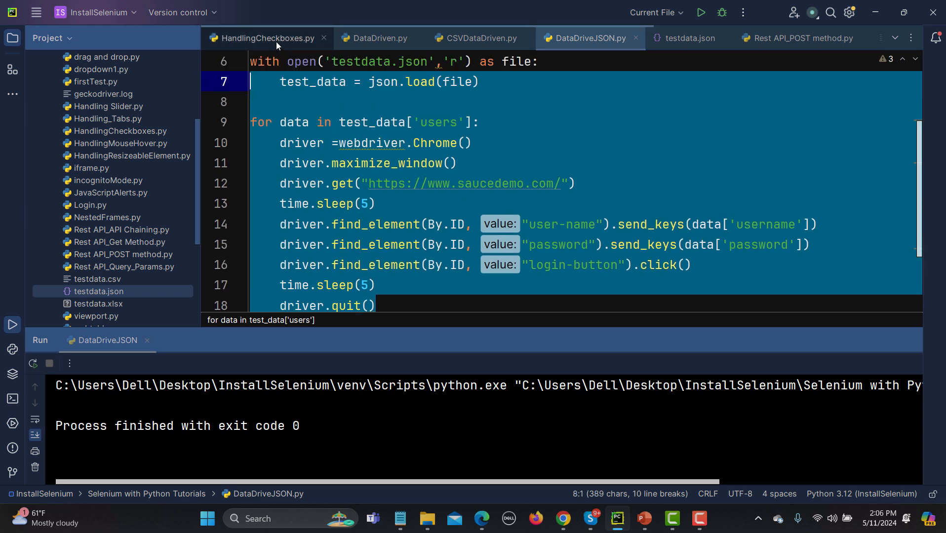
click(566, 122)
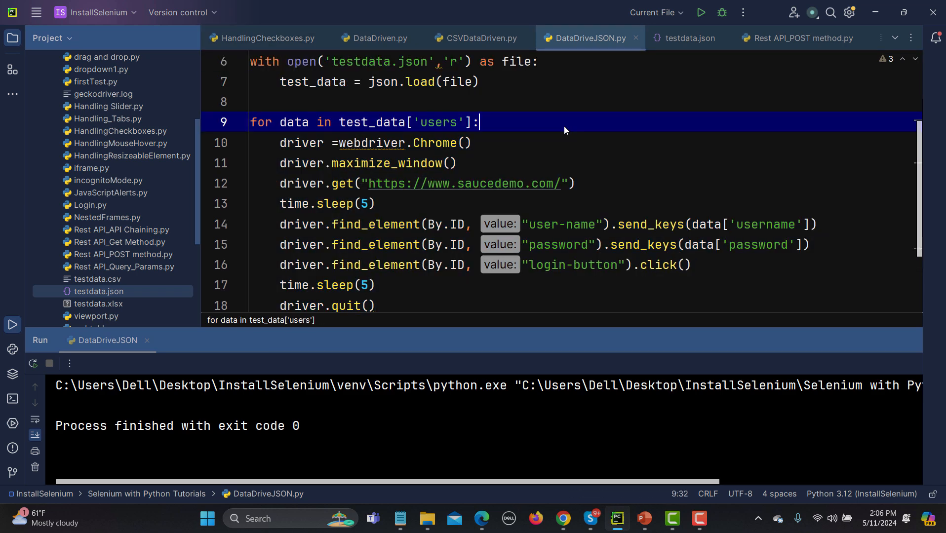